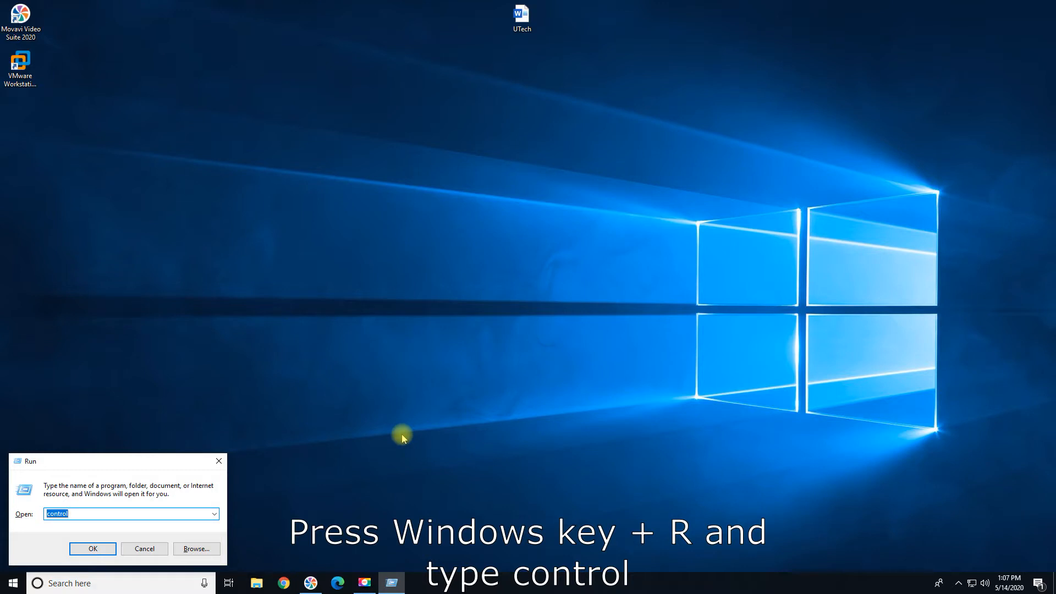
Launch Control Panel and go from Programs and Features to the Windows Features list.
click(93, 548)
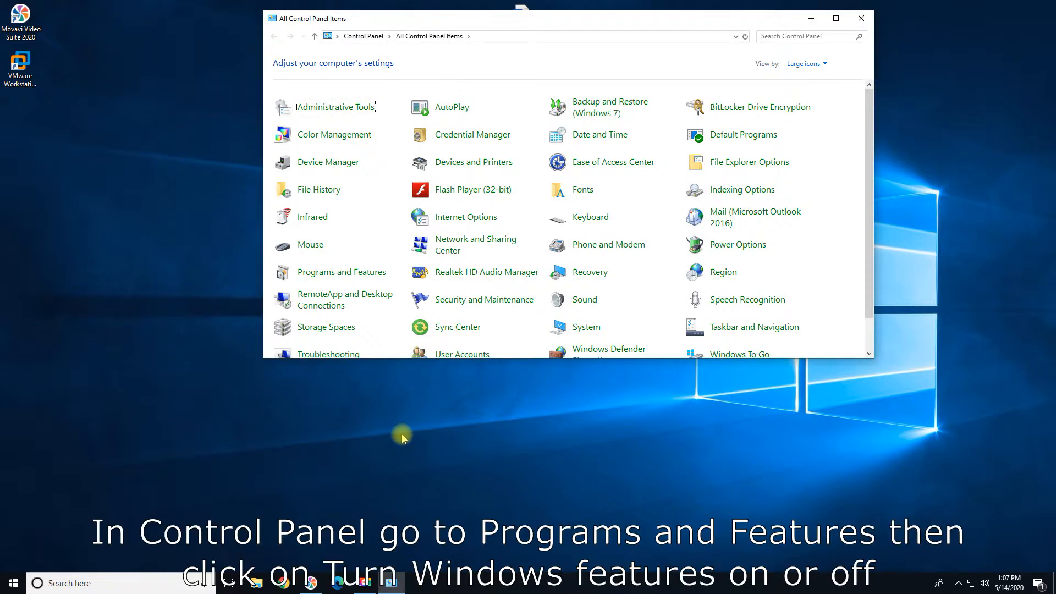
mouse_move(370, 343)
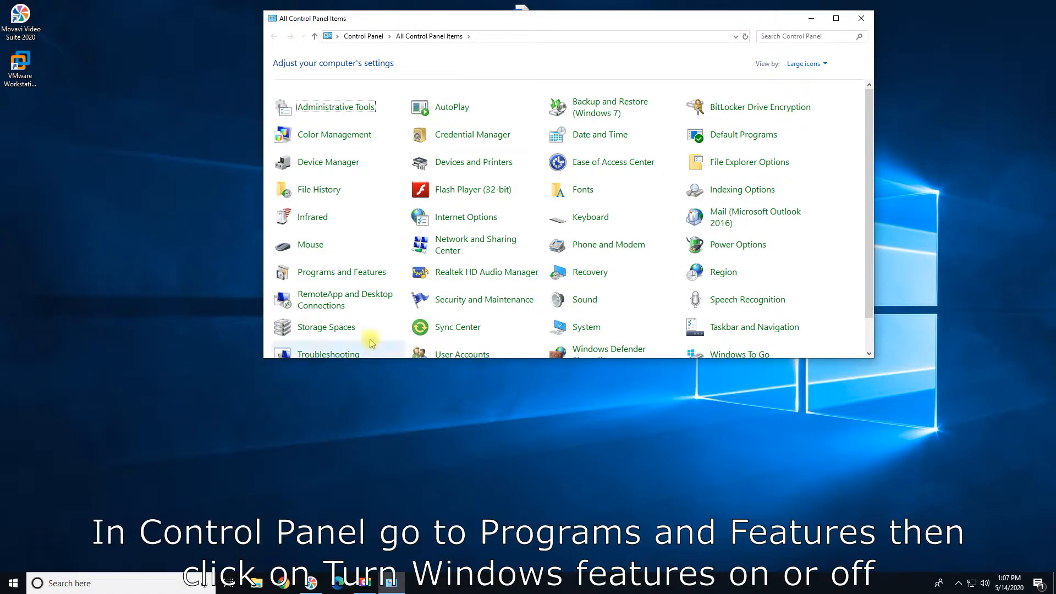
mouse_move(317, 275)
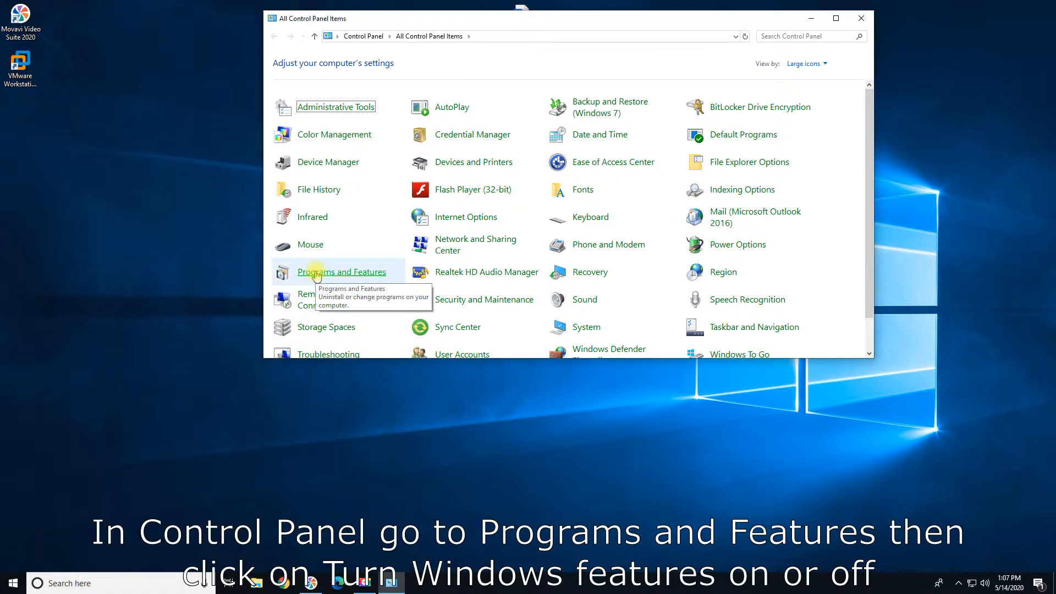
click(342, 271)
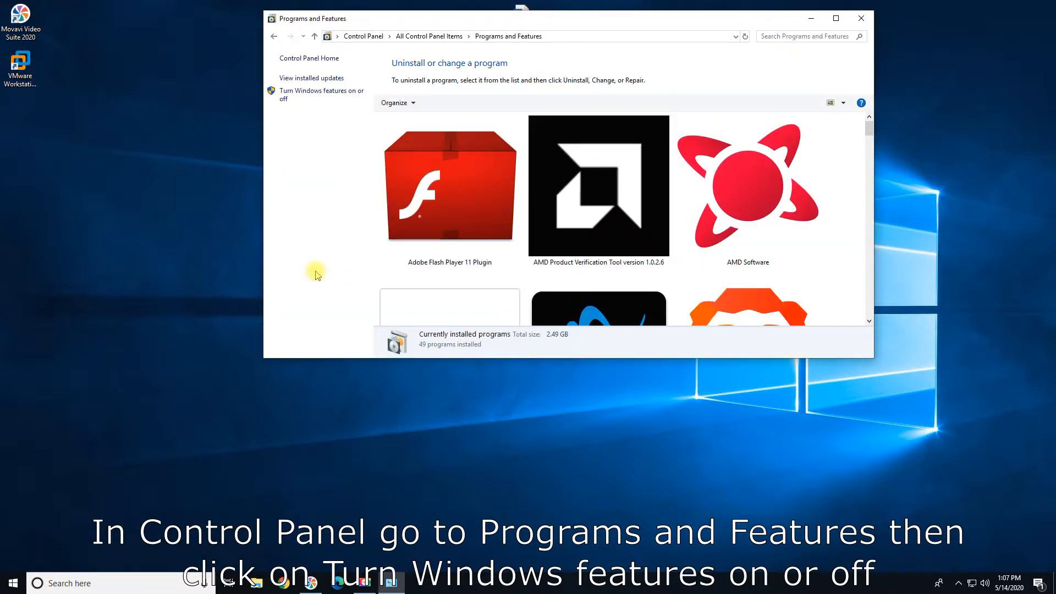
mouse_move(308, 94)
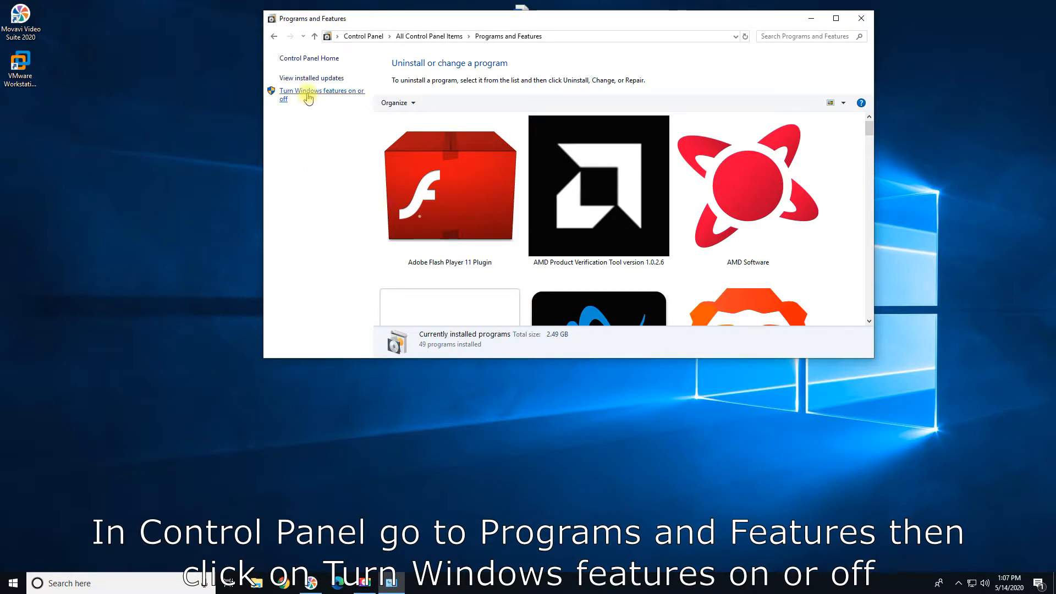
click(318, 94)
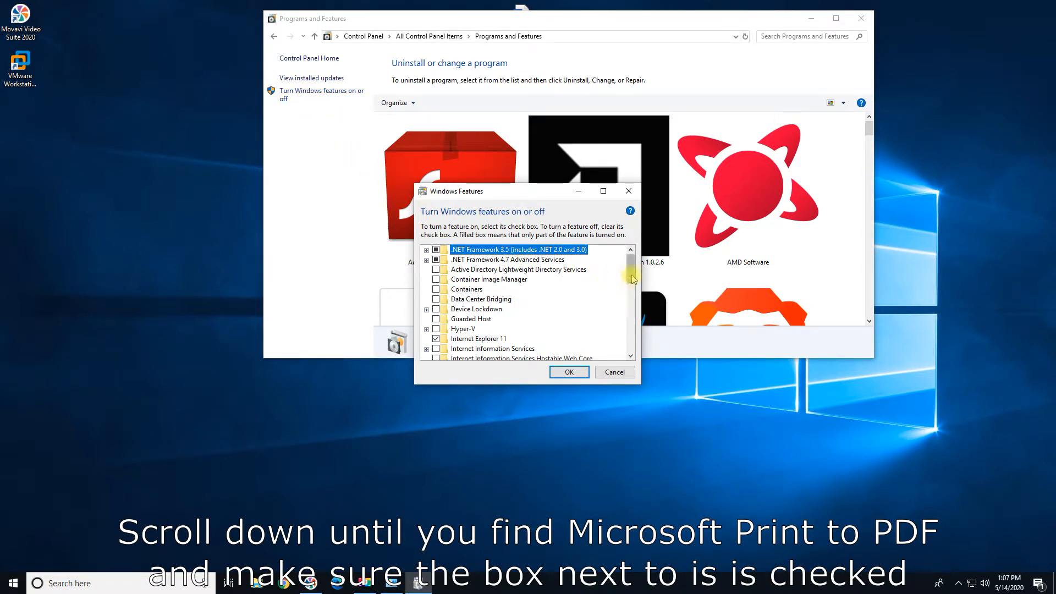
Confirm Microsoft Print to PDF is checked in Windows Features and apply with OK.
scroll(down, 3)
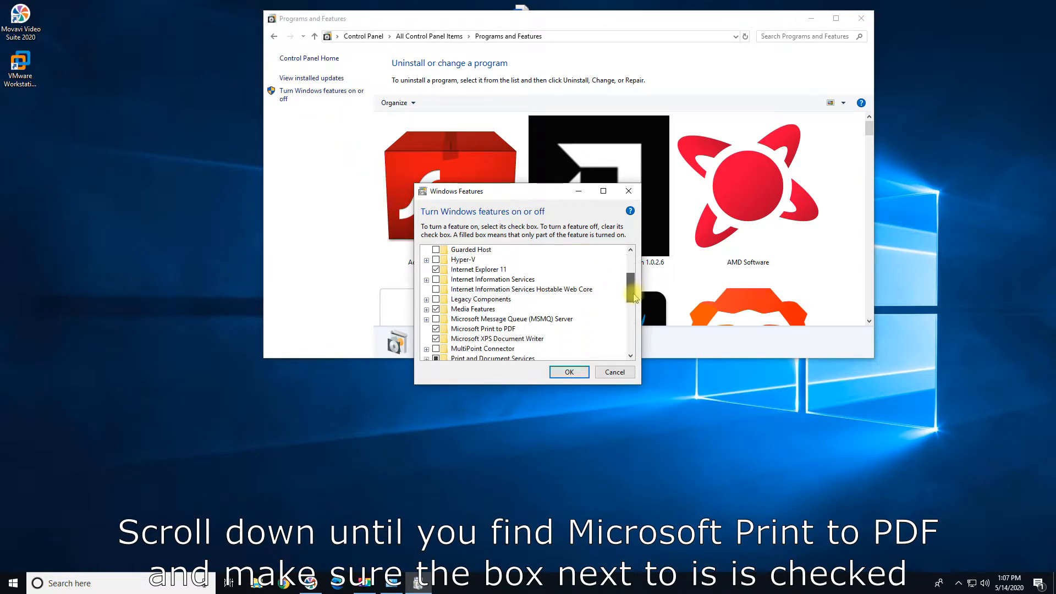
scroll(down, 3)
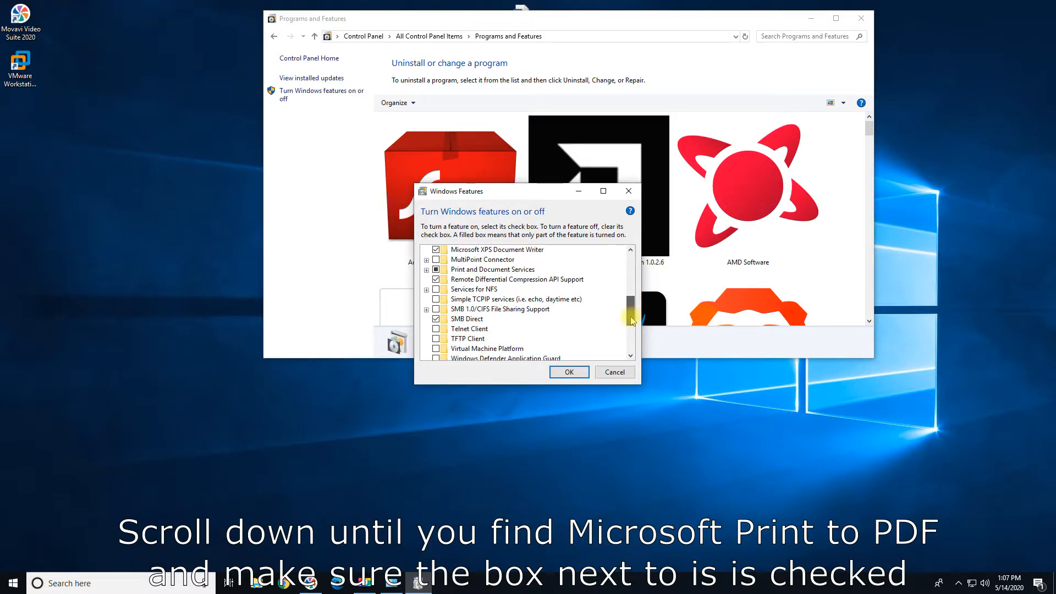
scroll(up, 3)
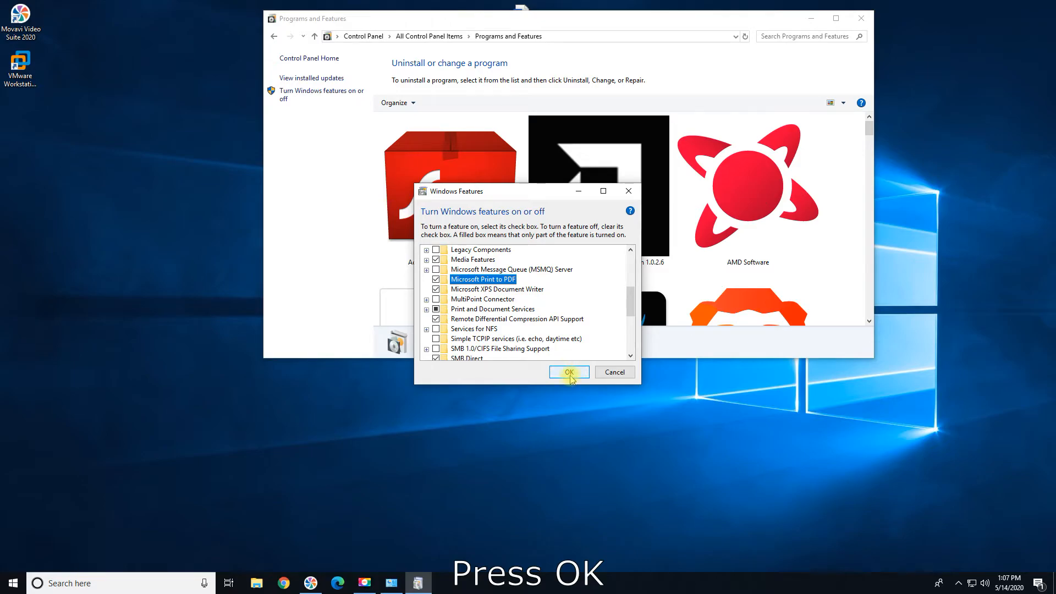
click(567, 371)
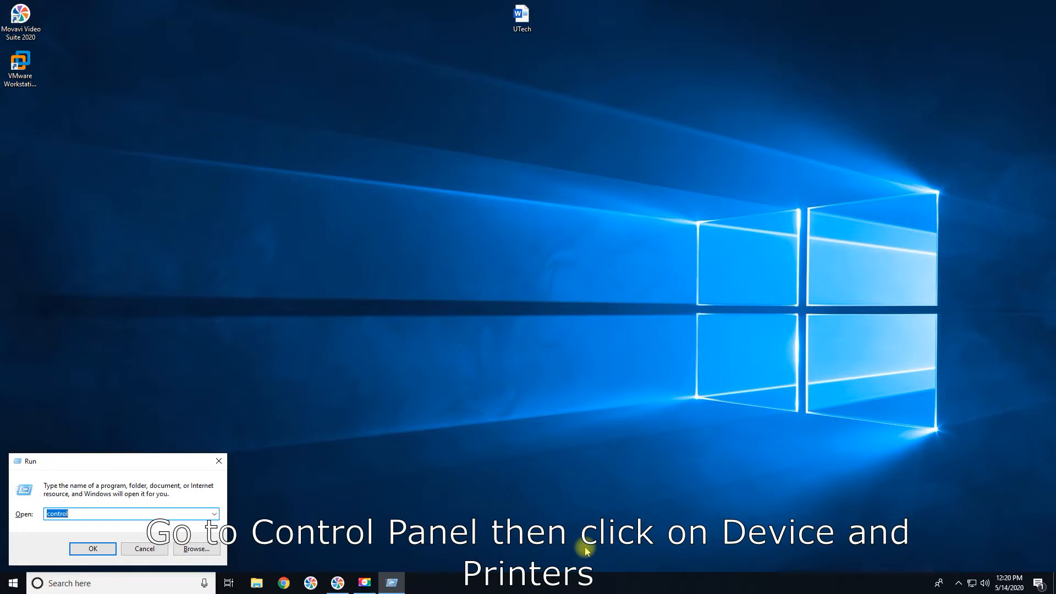
Relaunch Control Panel from the Run prompt to reach the settings items.
click(93, 548)
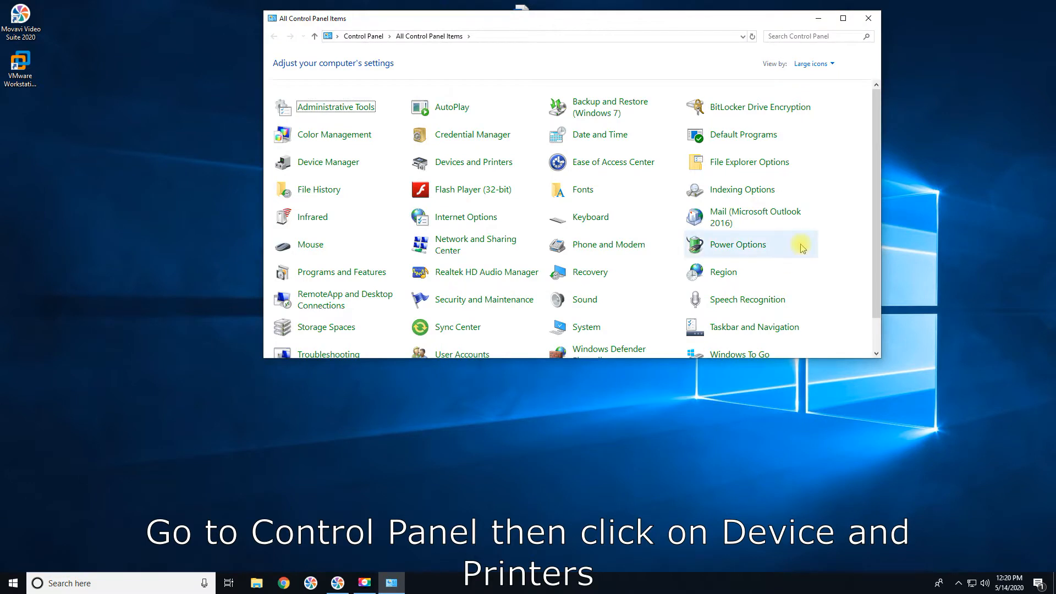
mouse_move(450, 161)
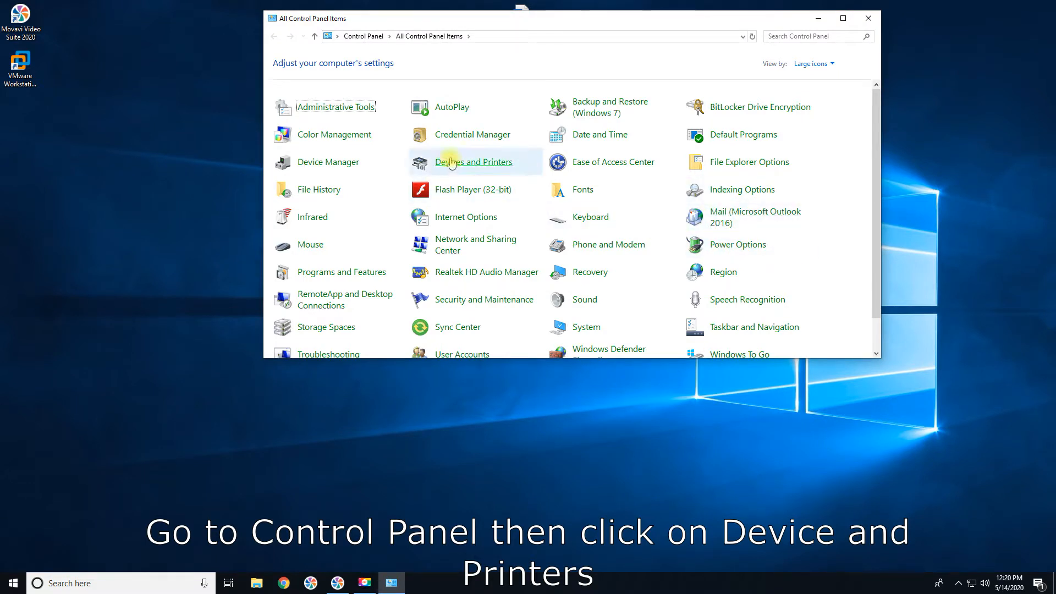
mouse_move(474, 162)
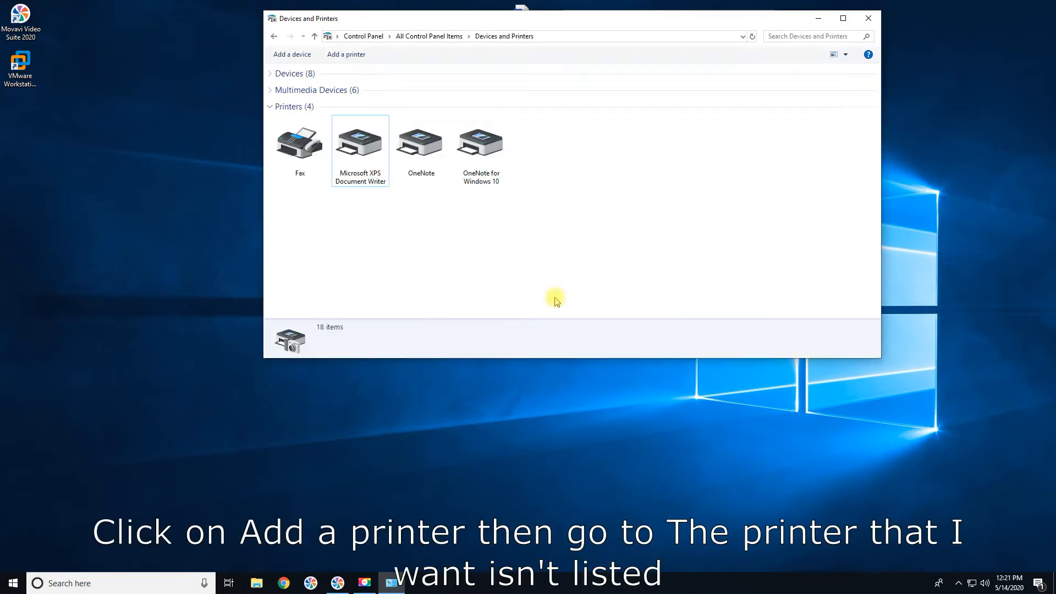
mouse_move(545, 295)
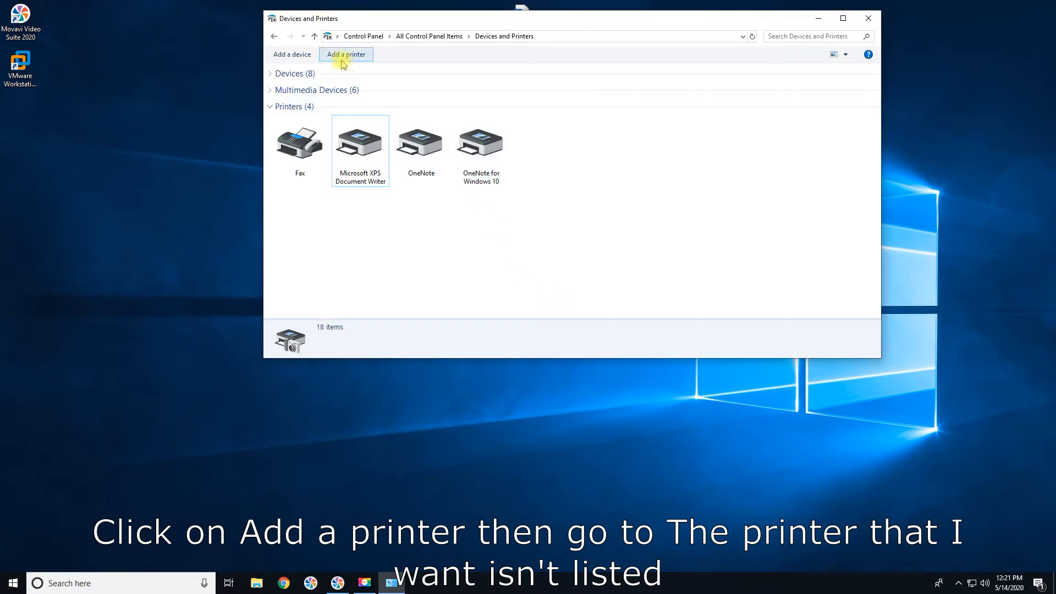
mouse_move(345, 54)
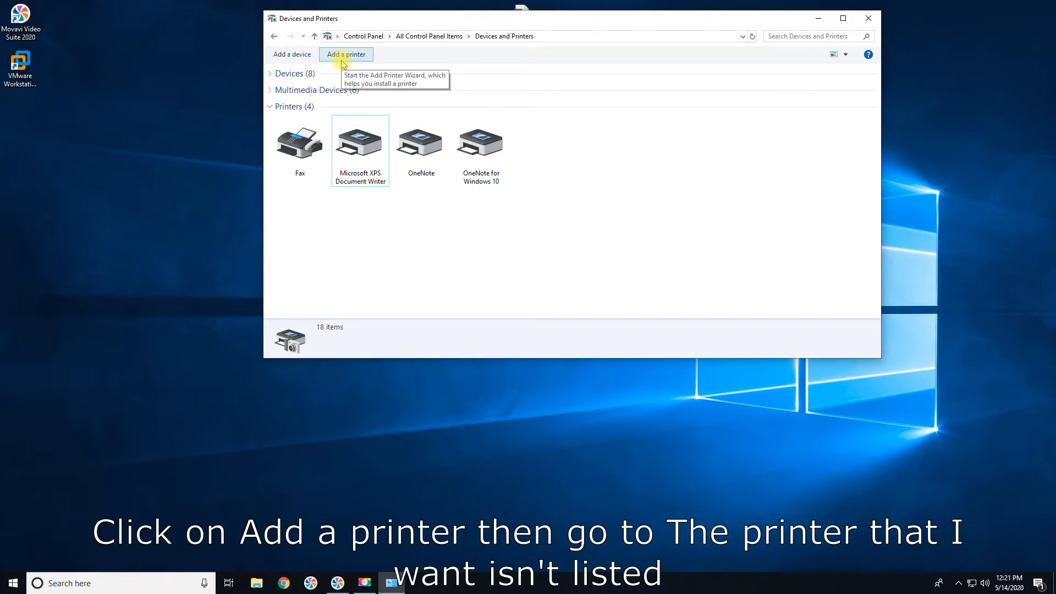
In Add a printer, choose an unlisted printer, then a local printer with manual settings.
click(345, 54)
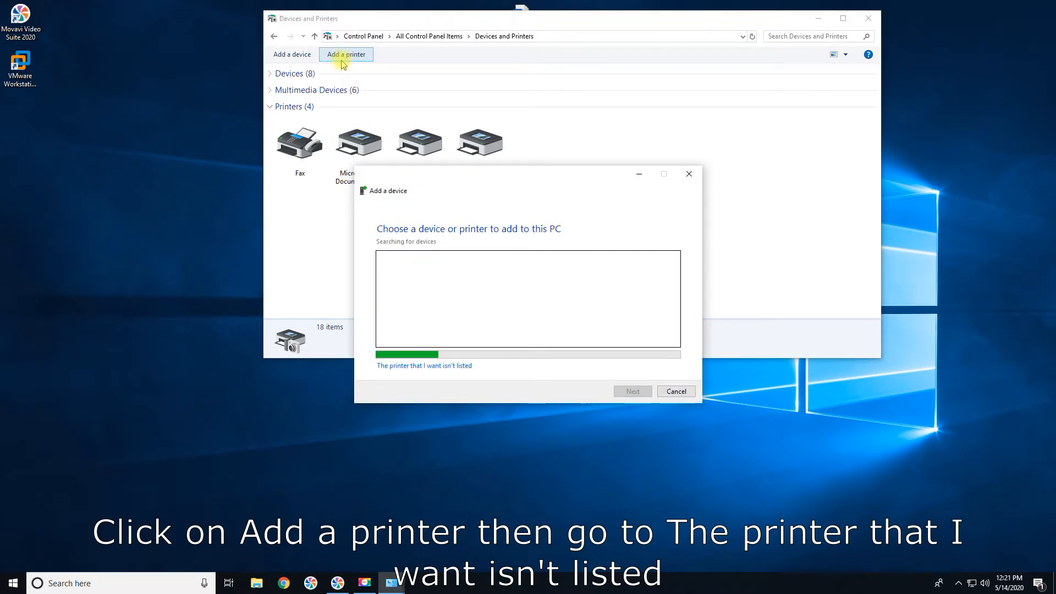
mouse_move(383, 176)
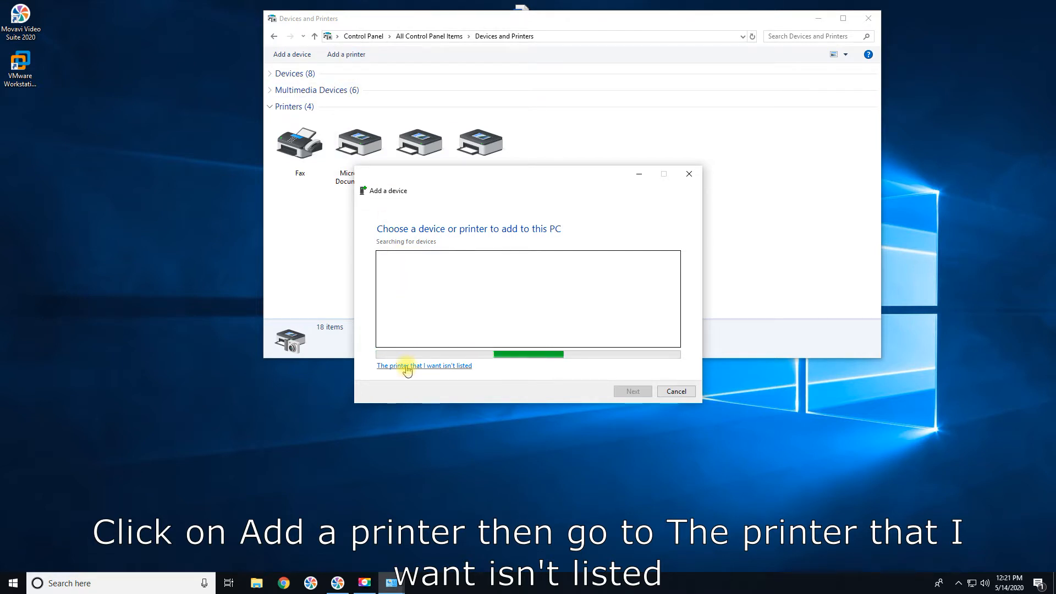
click(423, 365)
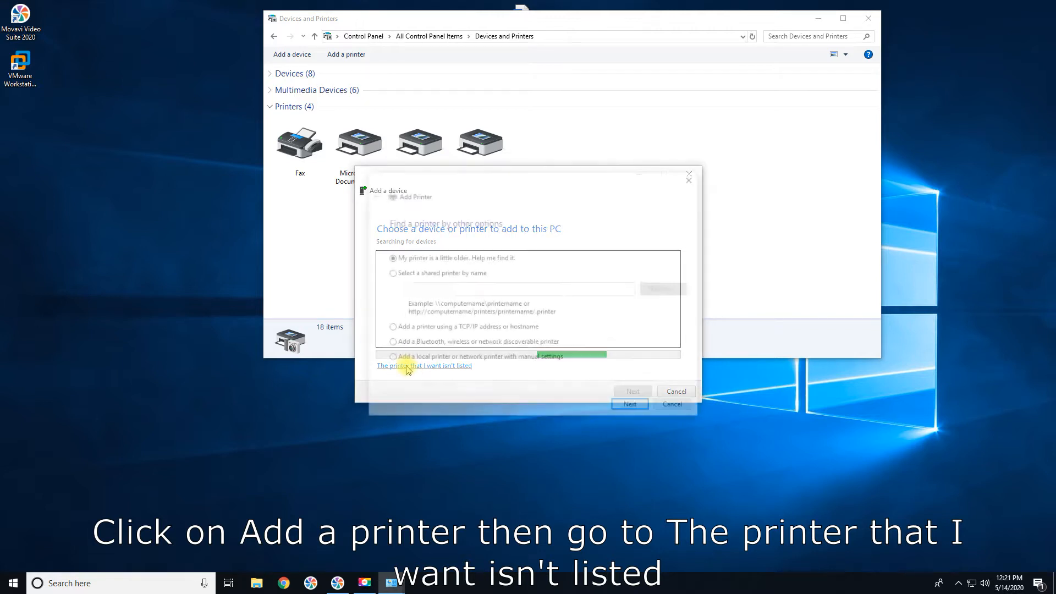
click(424, 365)
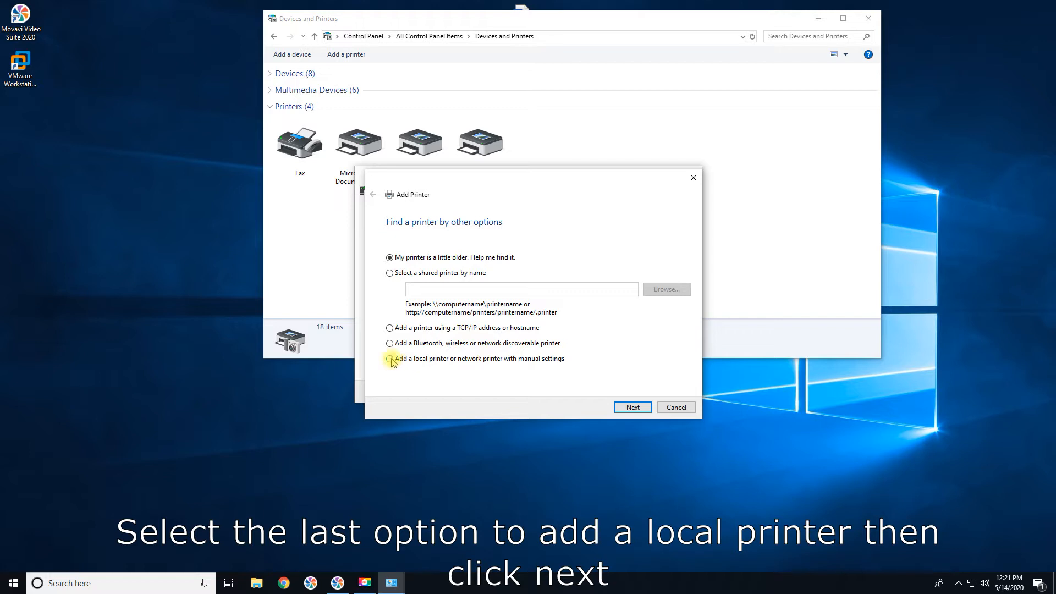
click(389, 358)
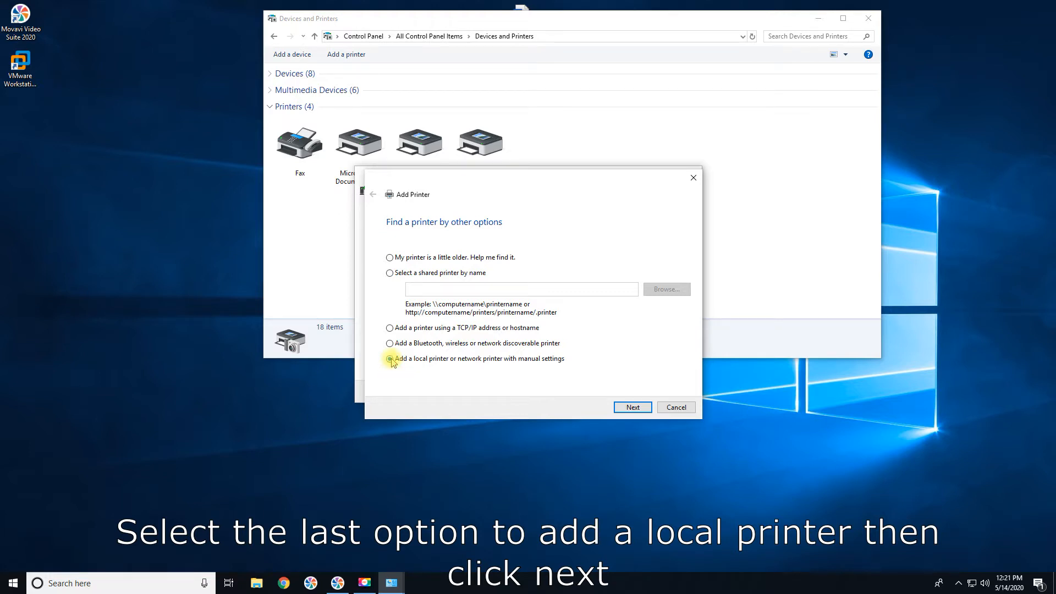
click(390, 358)
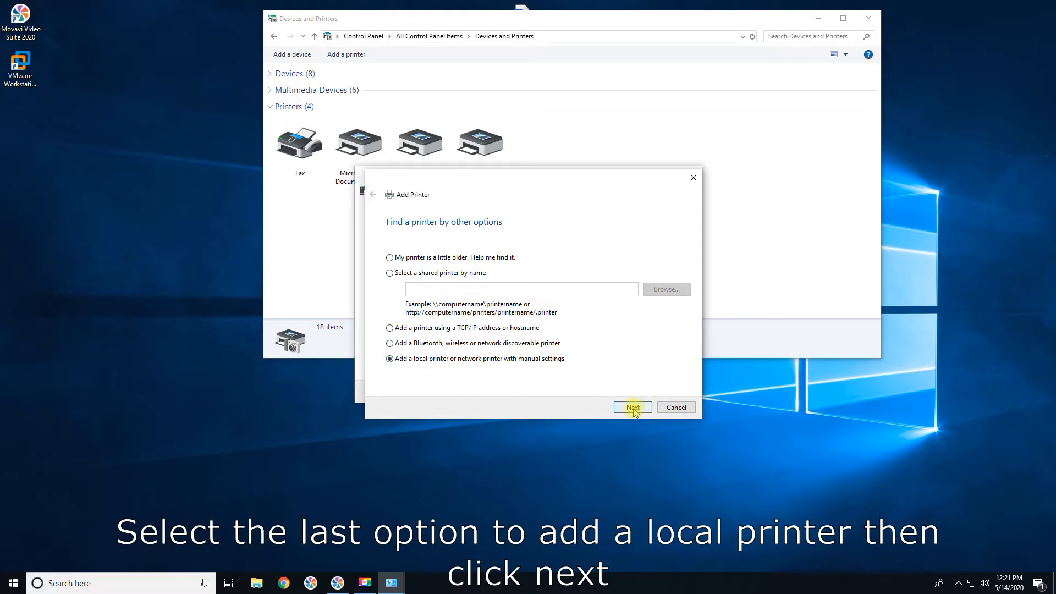
click(632, 407)
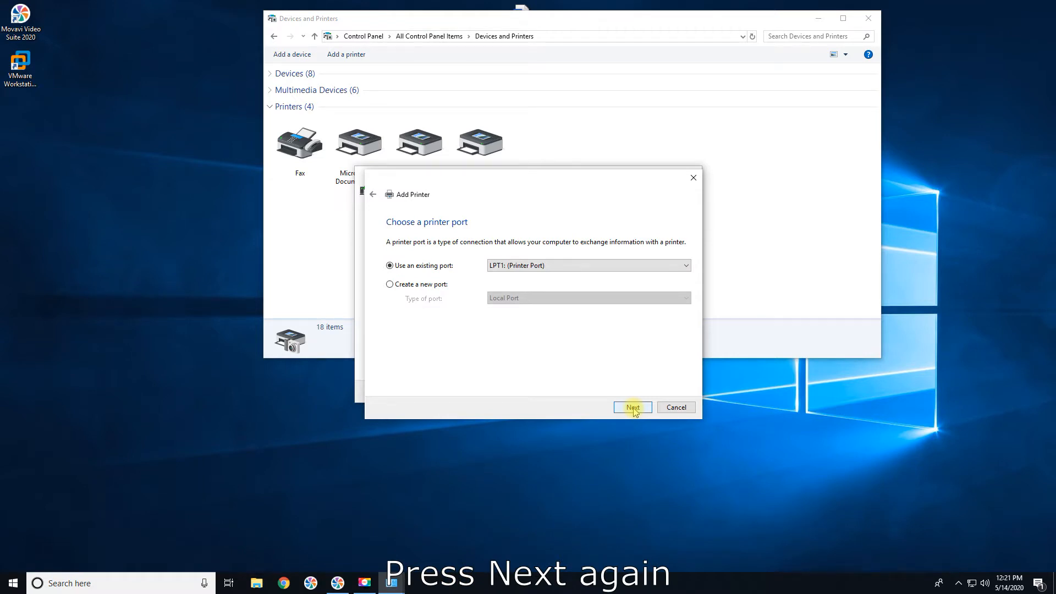
Keep the existing port and pick Microsoft's Microsoft Print To PDF driver.
click(632, 407)
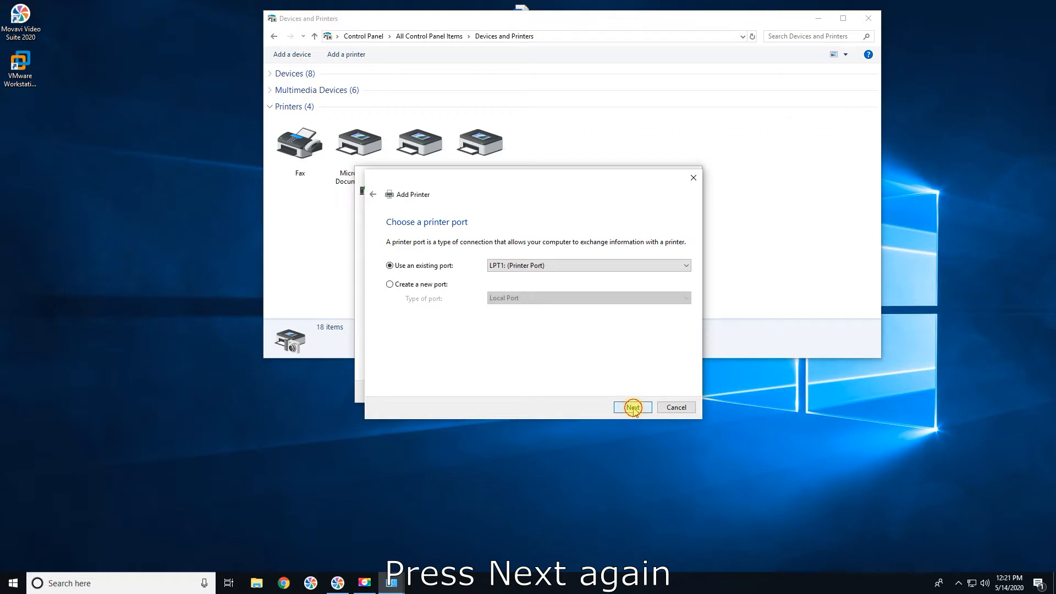
click(630, 407)
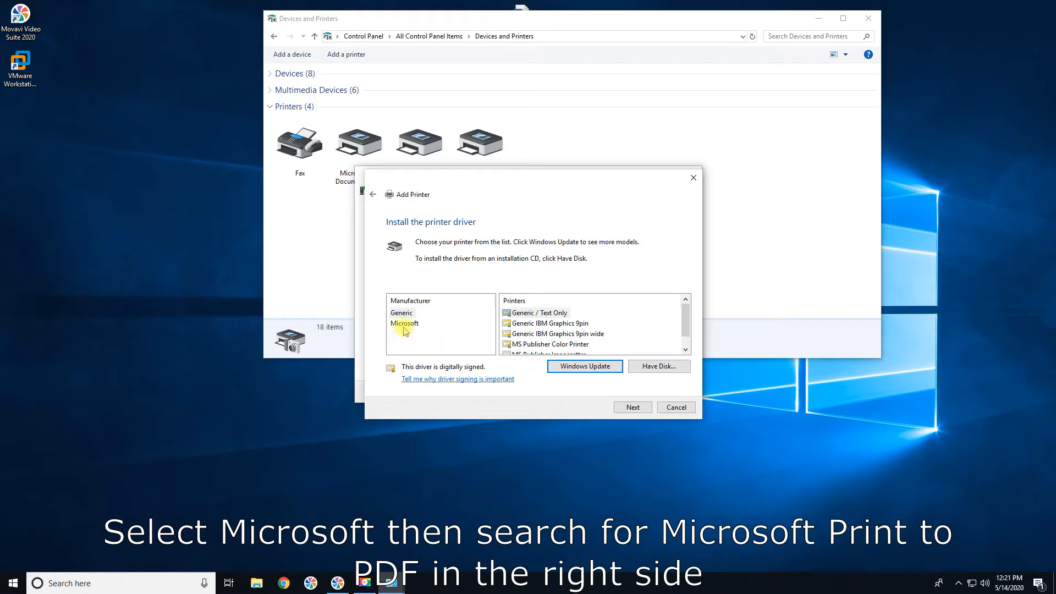
click(404, 323)
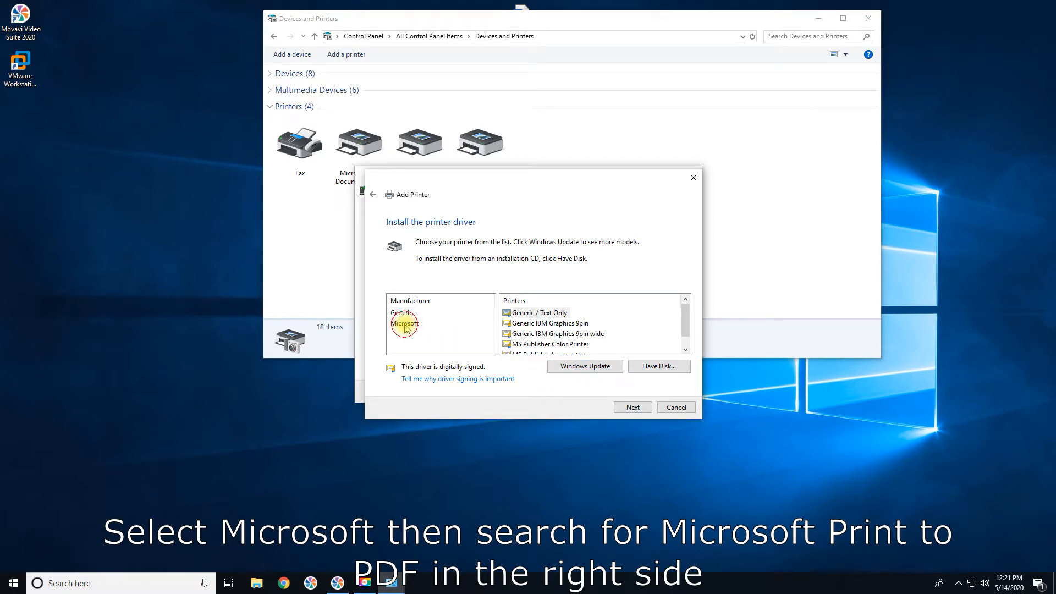
click(404, 323)
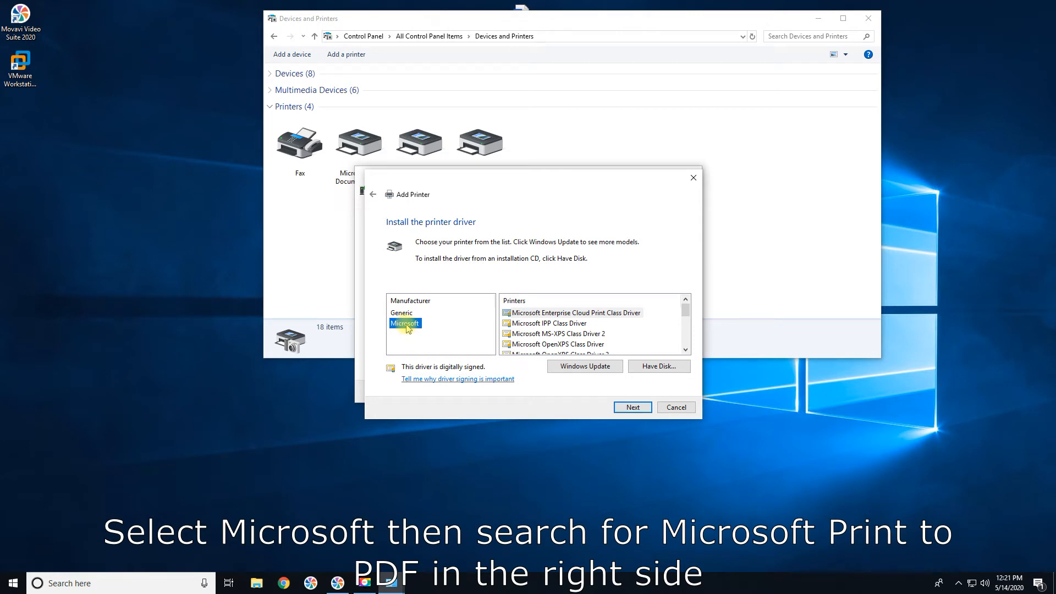
mouse_move(474, 338)
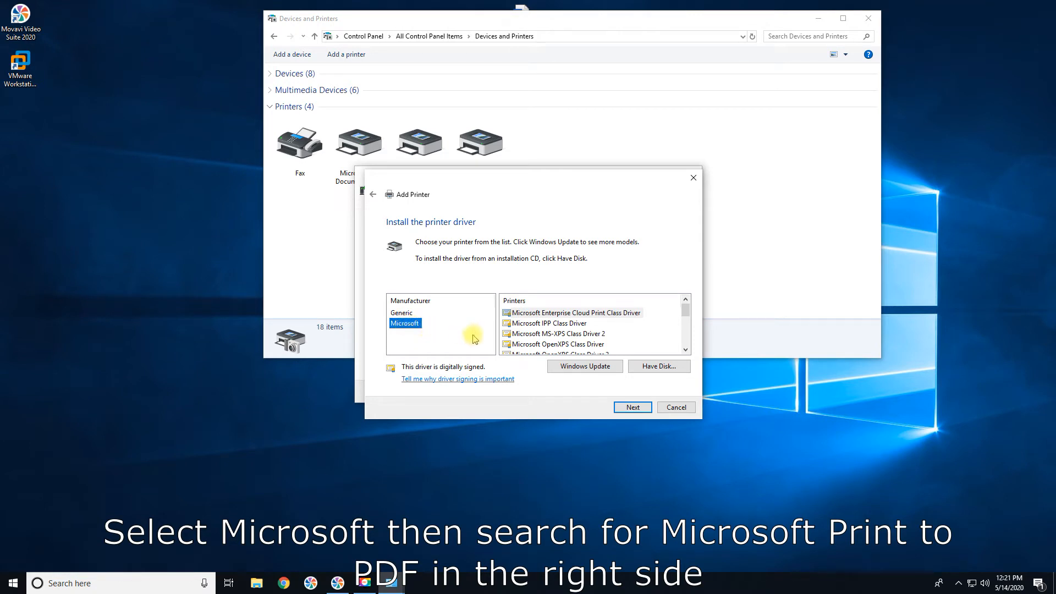
mouse_move(573, 328)
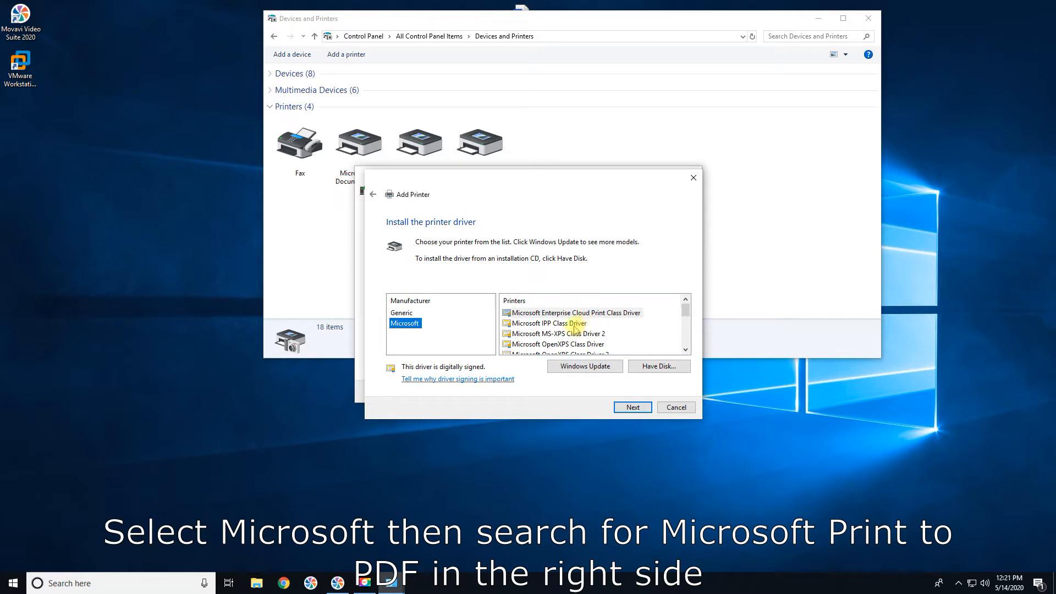
scroll(down, 3)
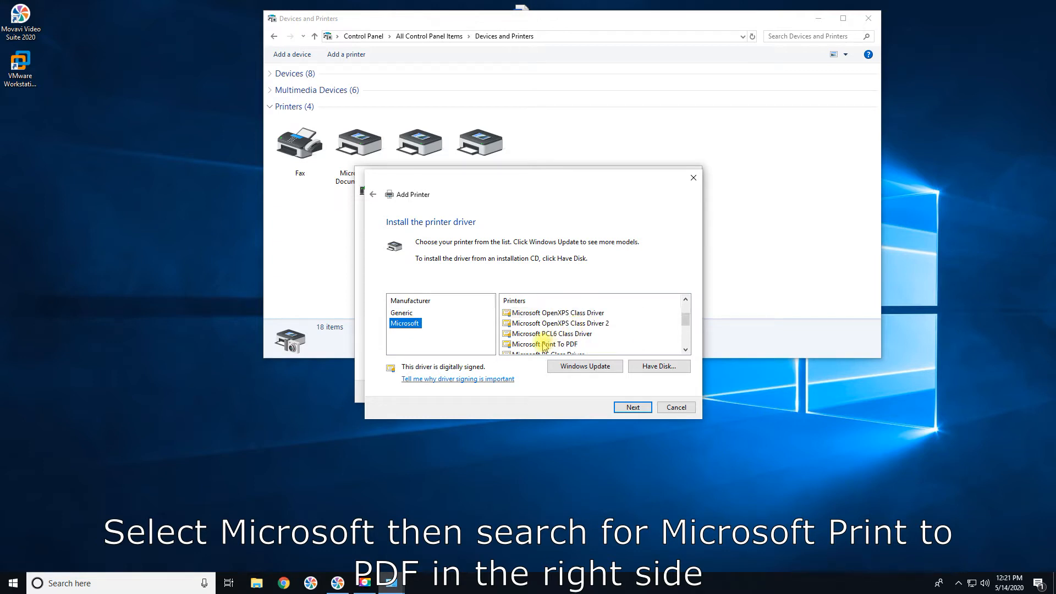
click(545, 345)
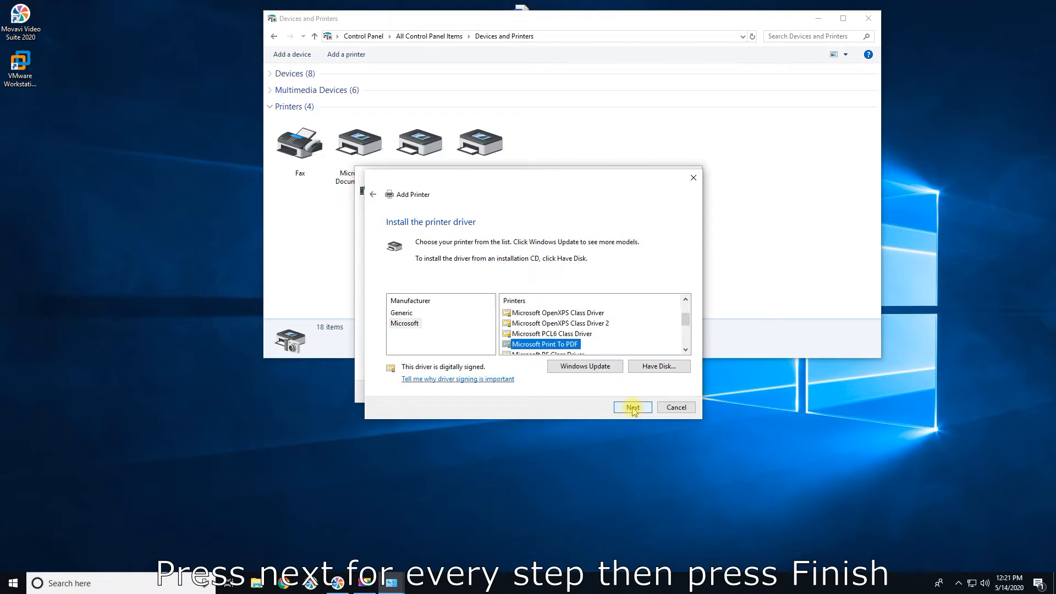
Keep the current driver and default printer name, then finish and close the wizard.
click(631, 407)
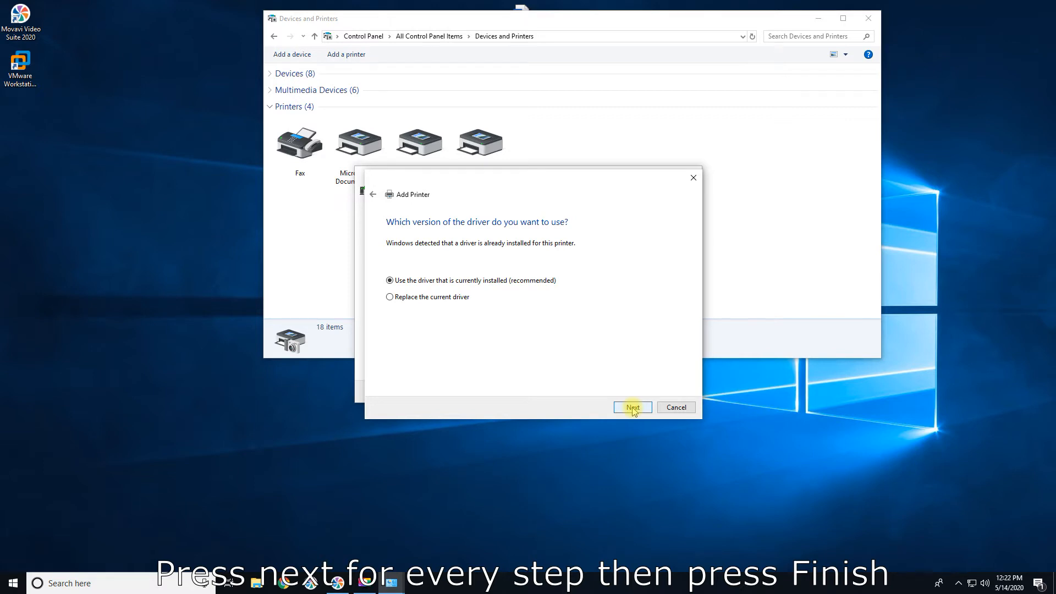
click(631, 407)
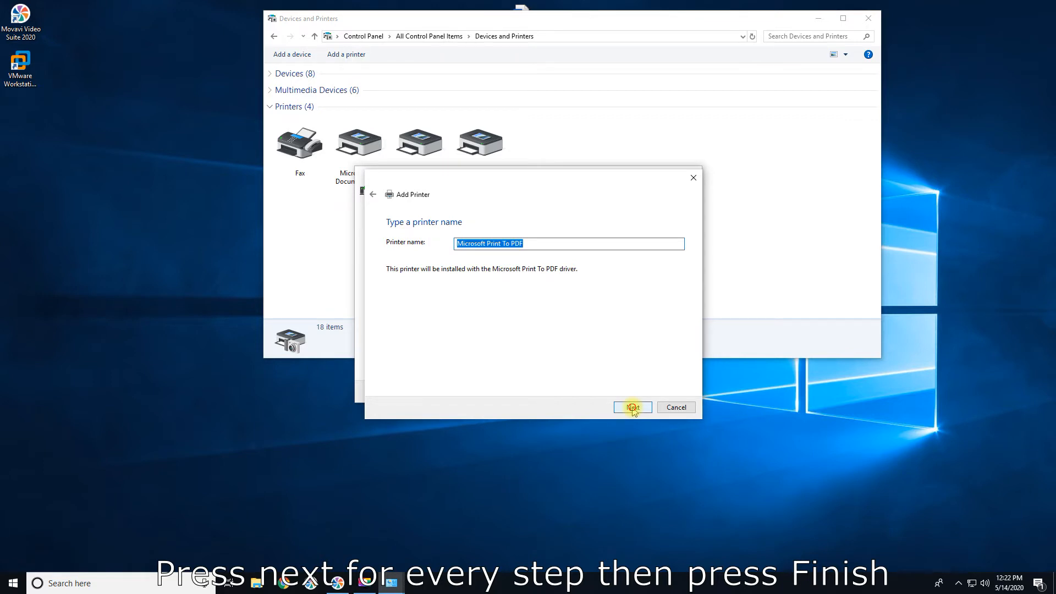
click(631, 407)
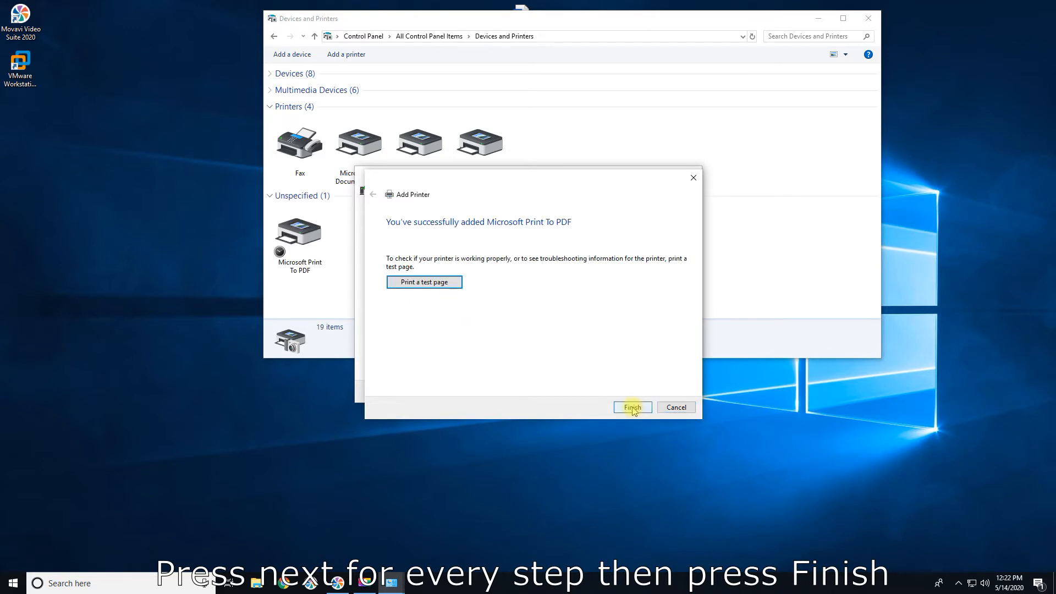
click(630, 407)
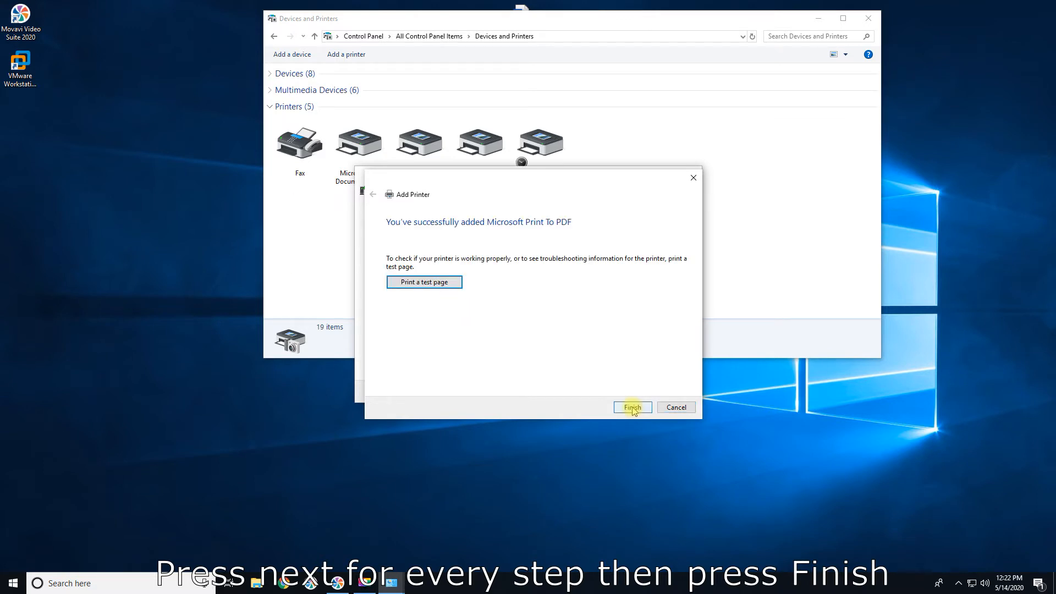
click(631, 408)
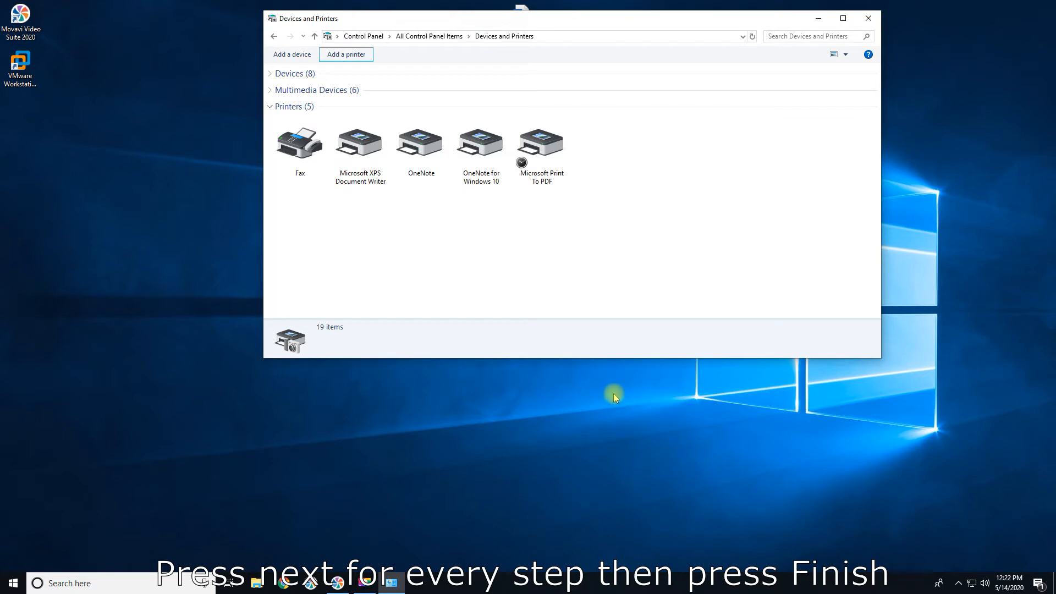
mouse_move(609, 392)
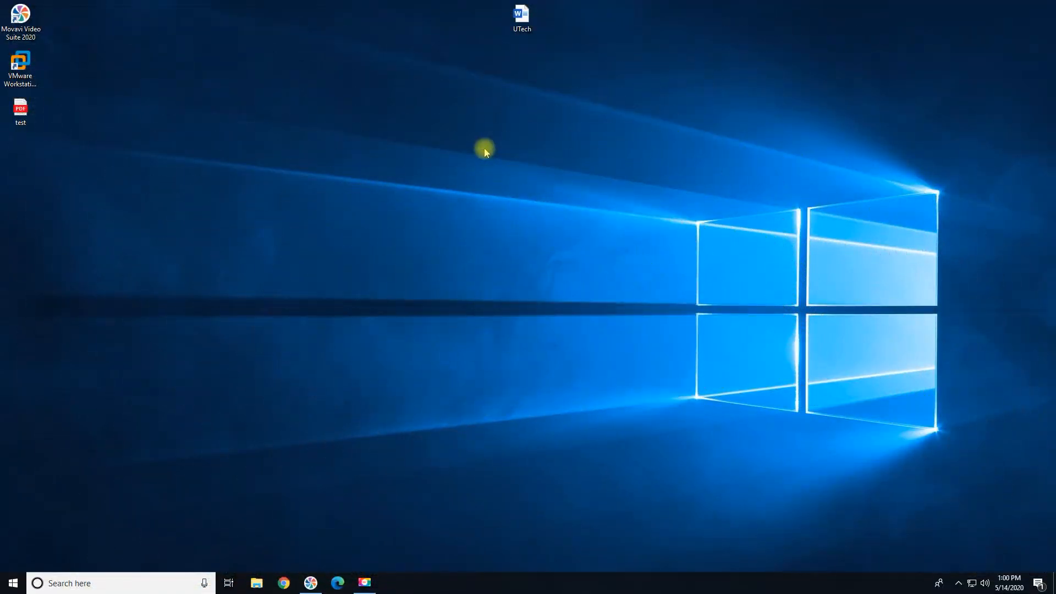
Open the UTech document from the desktop in Word and show the File menu.
click(521, 18)
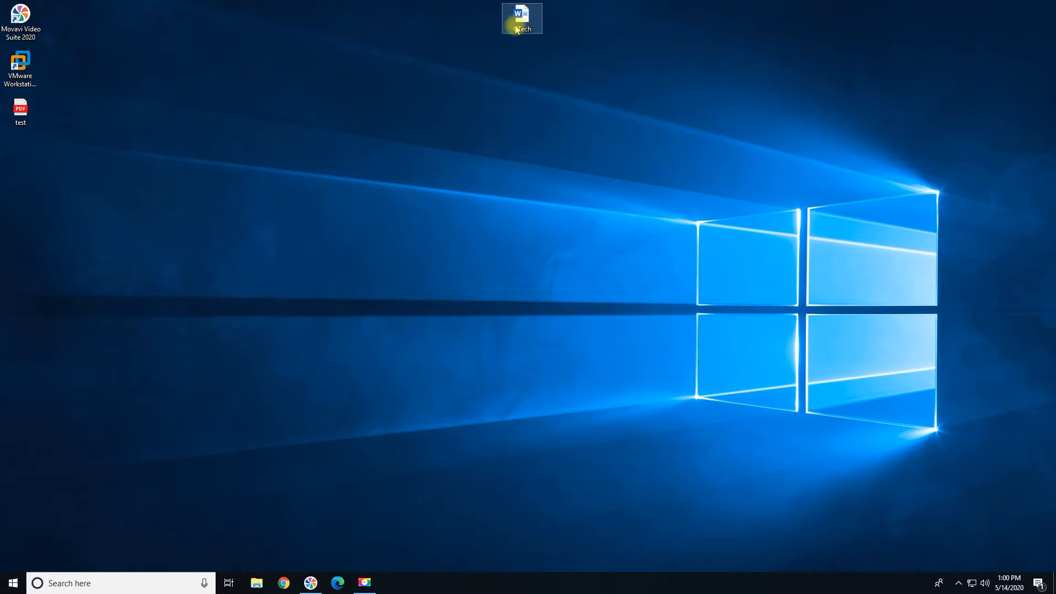
double_click(521, 18)
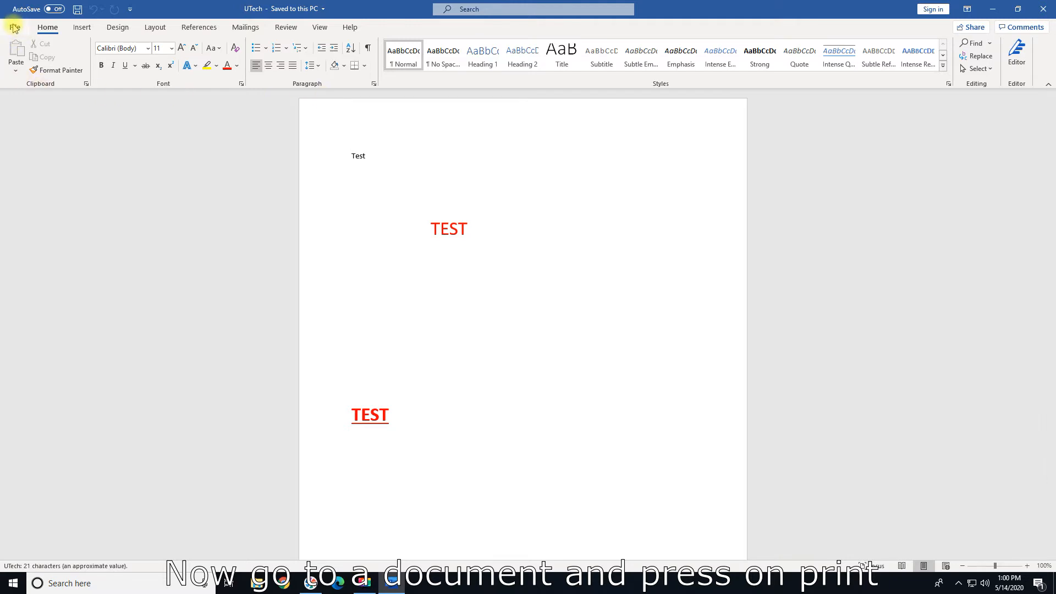
click(15, 27)
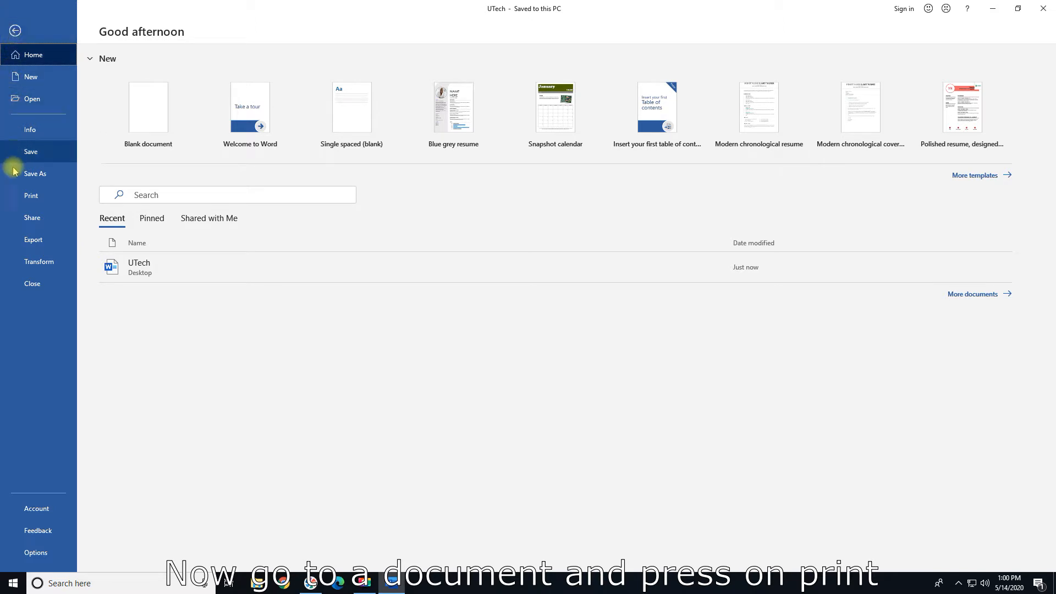
mouse_move(42, 195)
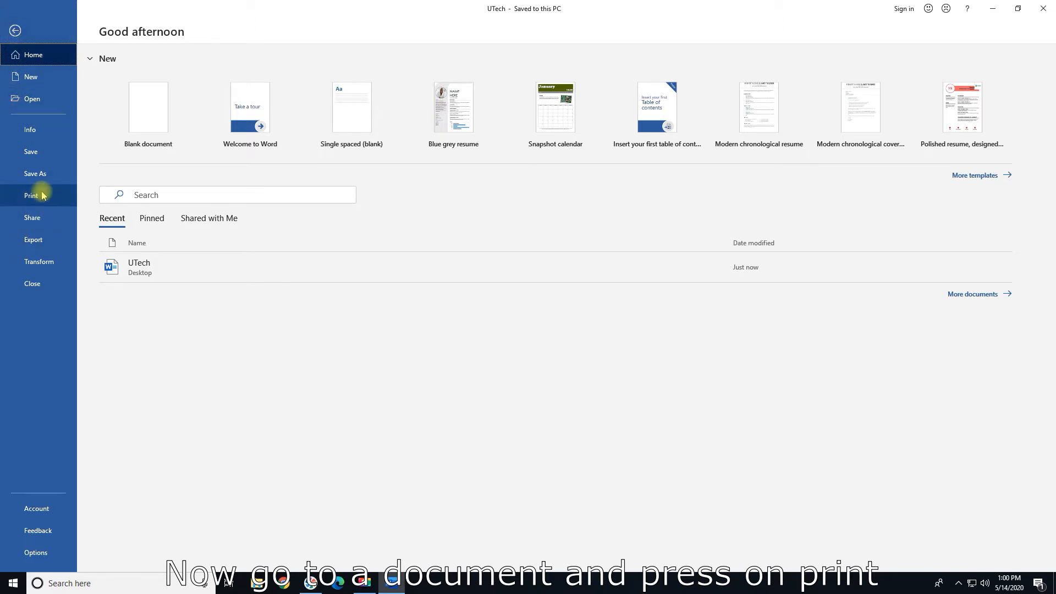
Open Print settings and select Microsoft Print to PDF as the printer.
click(31, 195)
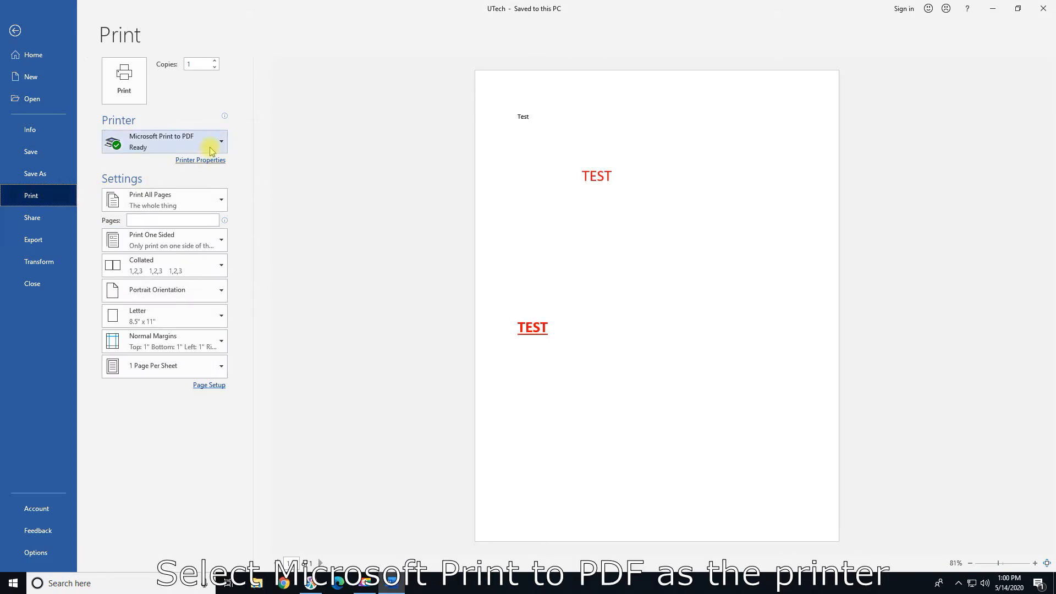
mouse_move(217, 145)
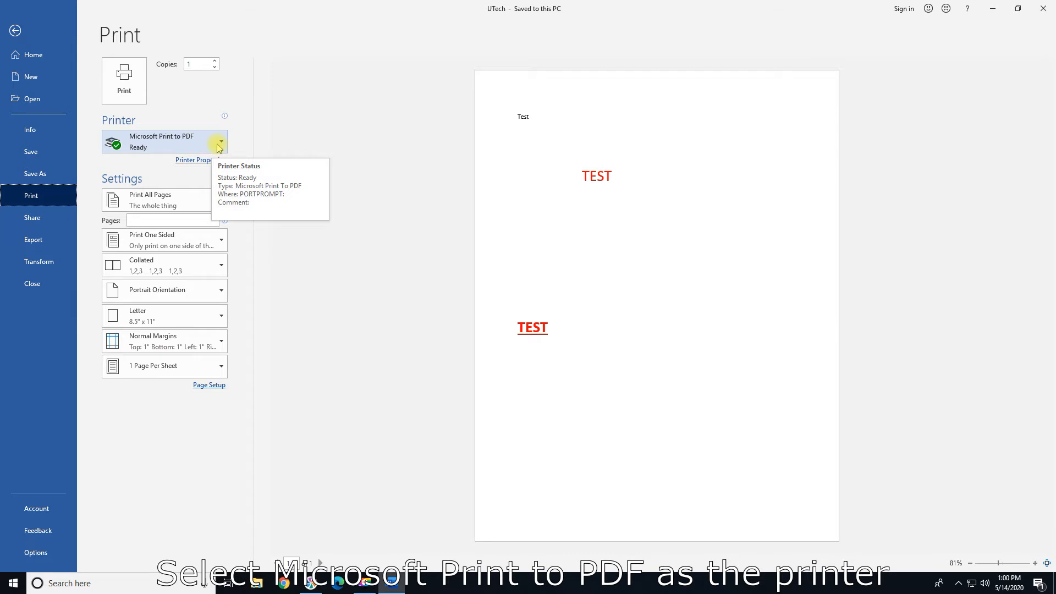
click(220, 142)
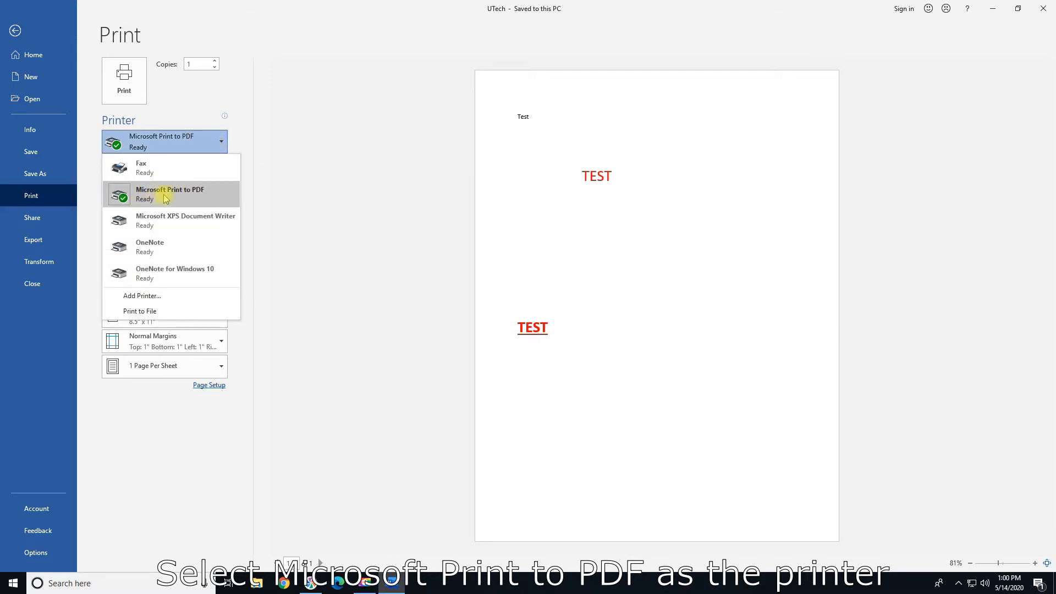
mouse_move(162, 194)
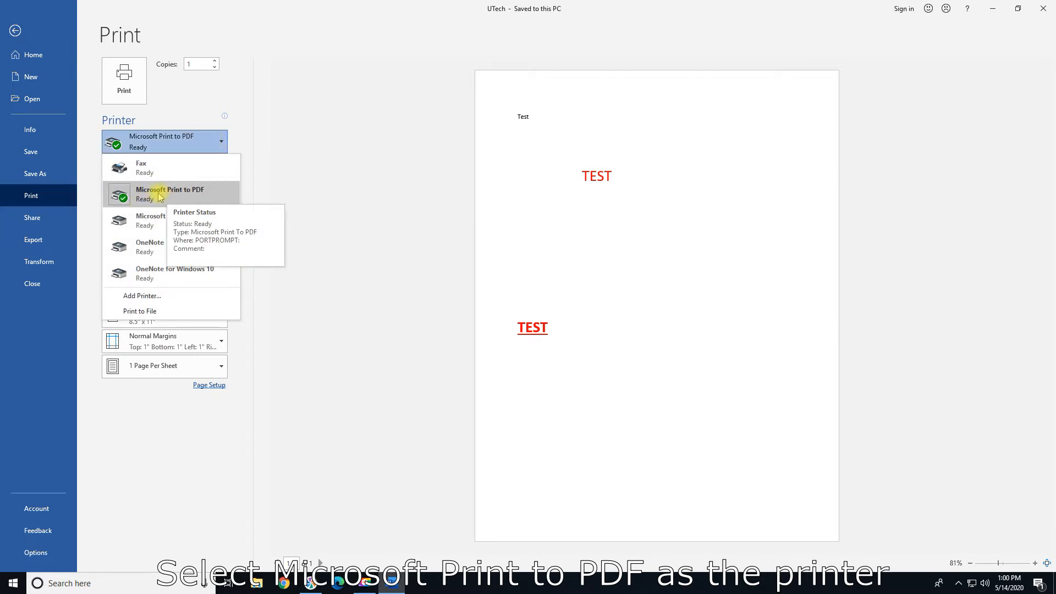
click(170, 194)
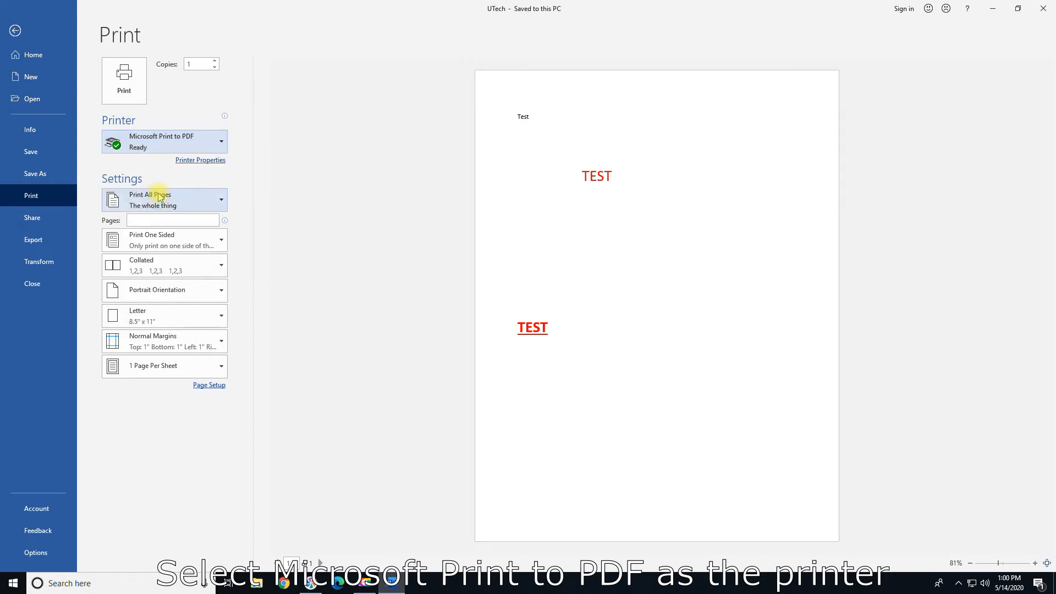
mouse_move(124, 79)
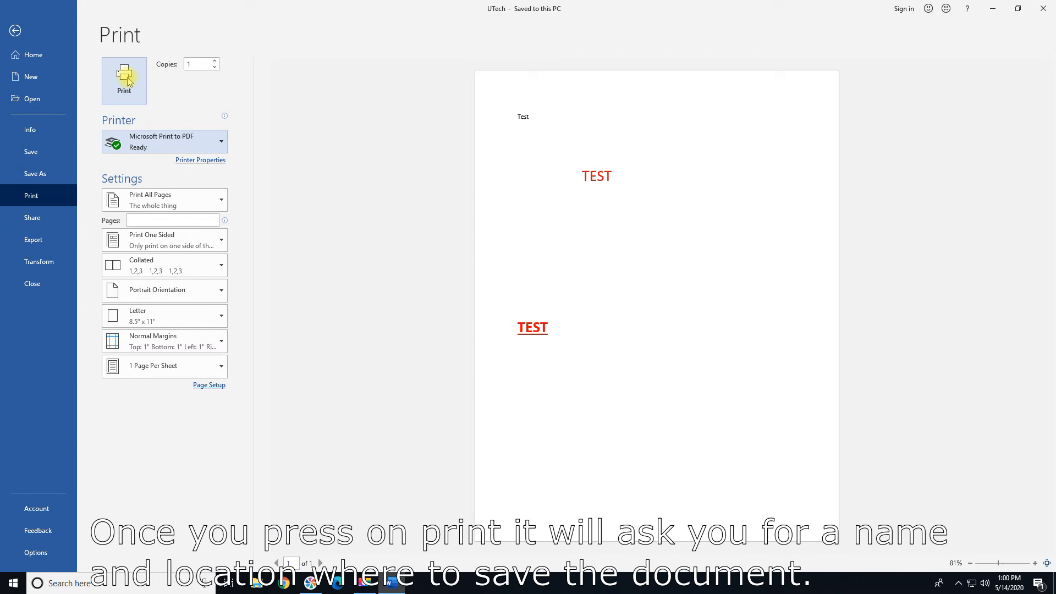
Print the document to a PDF named test2 saved on the desktop.
click(15, 31)
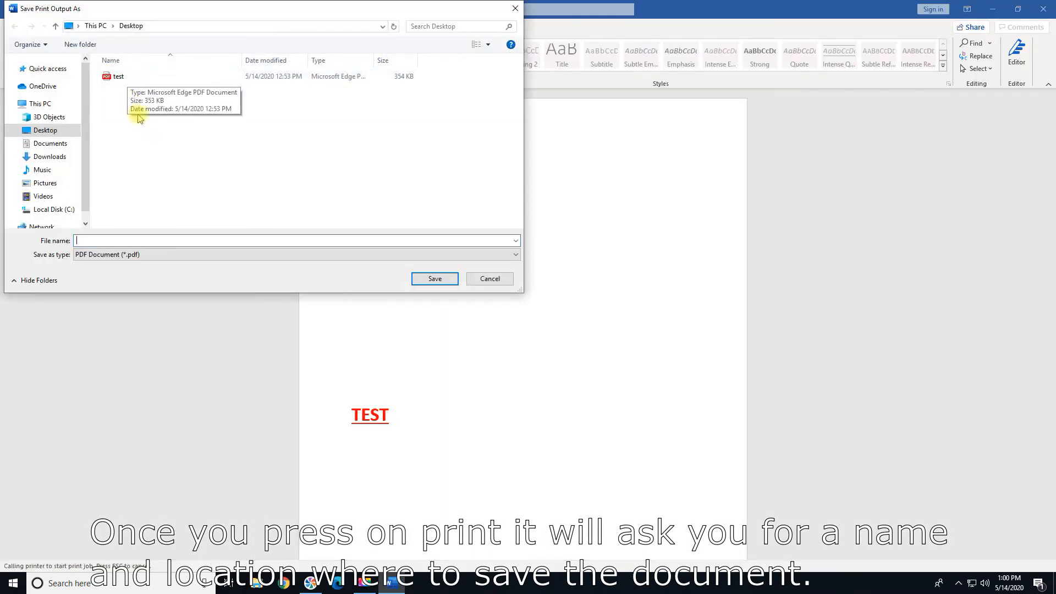
mouse_move(323, 240)
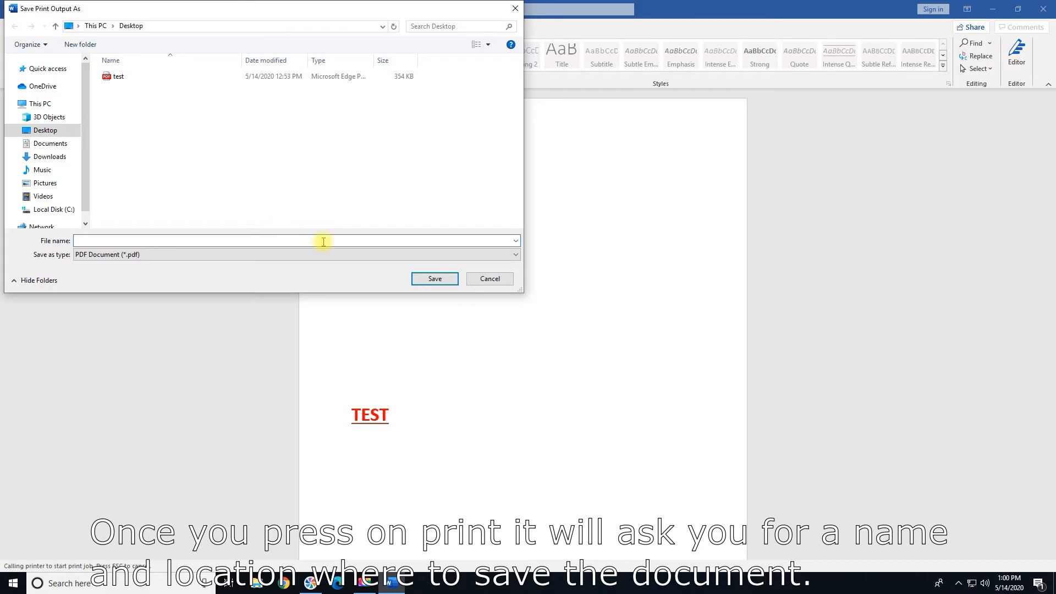
text(test2)
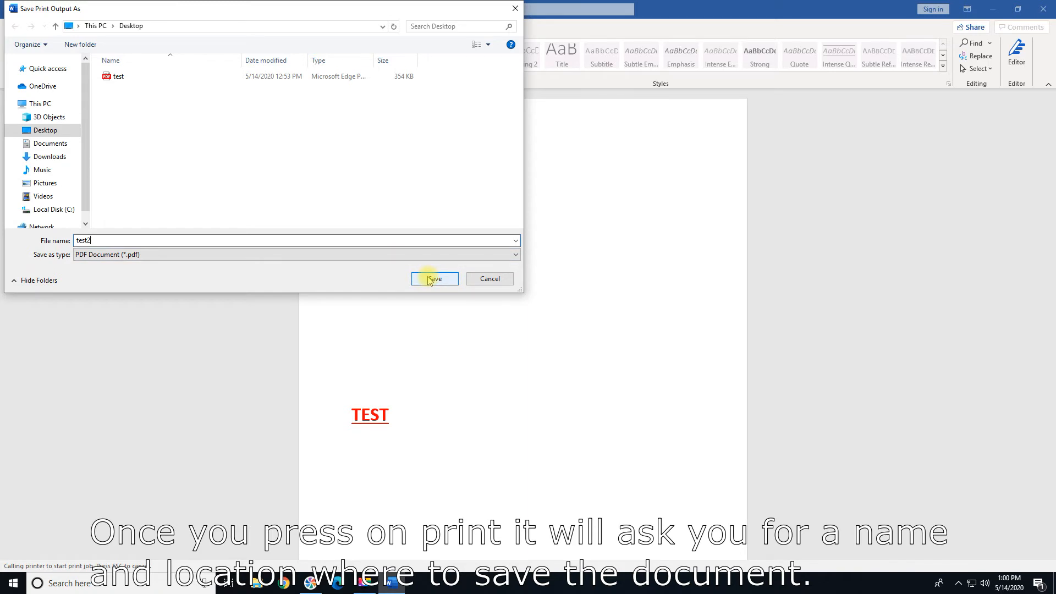
click(435, 279)
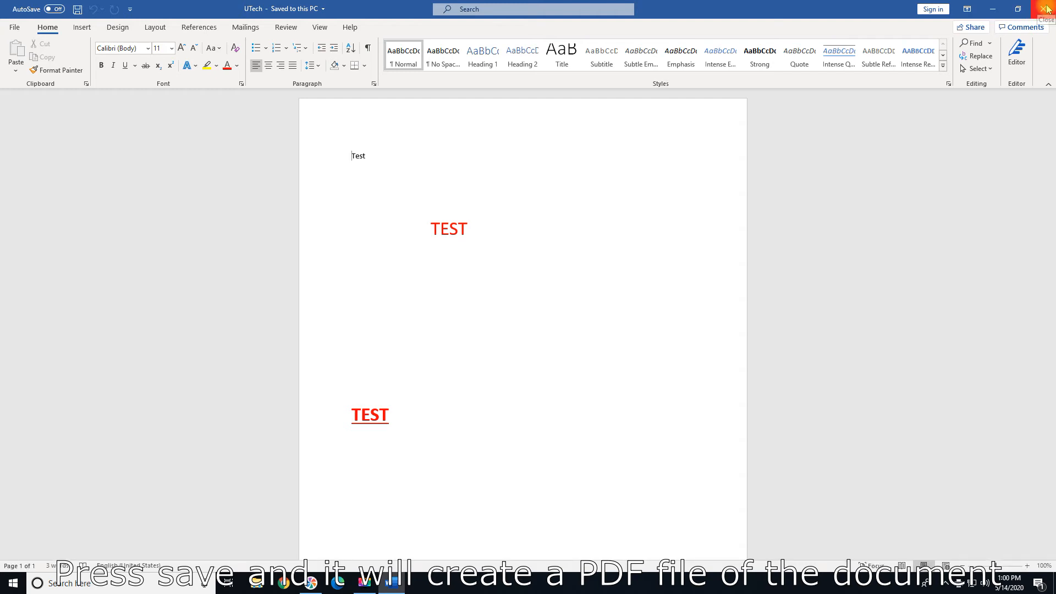
Close Word and open test2.pdf from the desktop to check the output.
click(1047, 9)
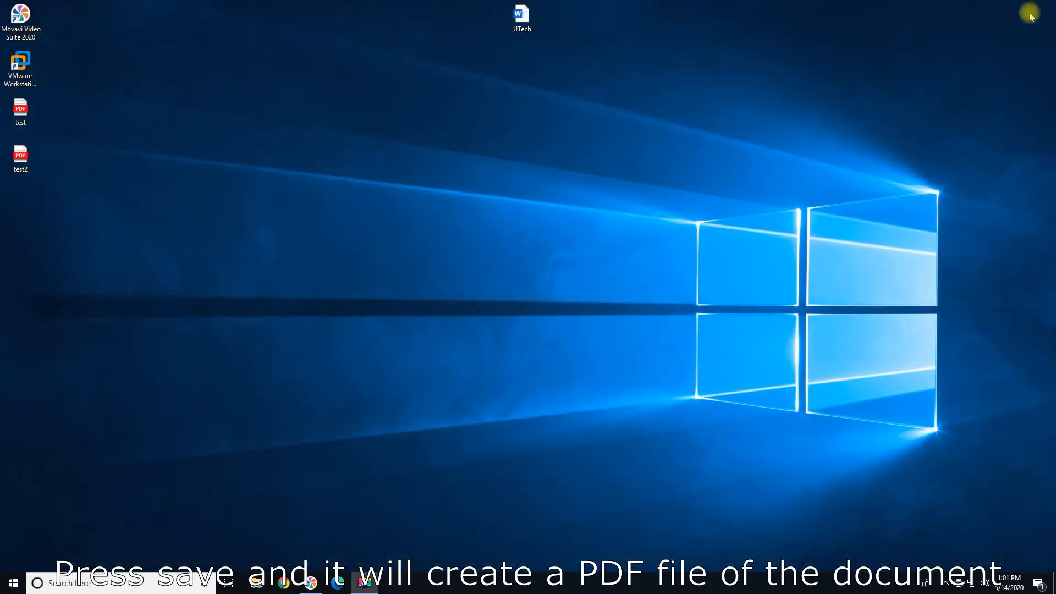
mouse_move(35, 172)
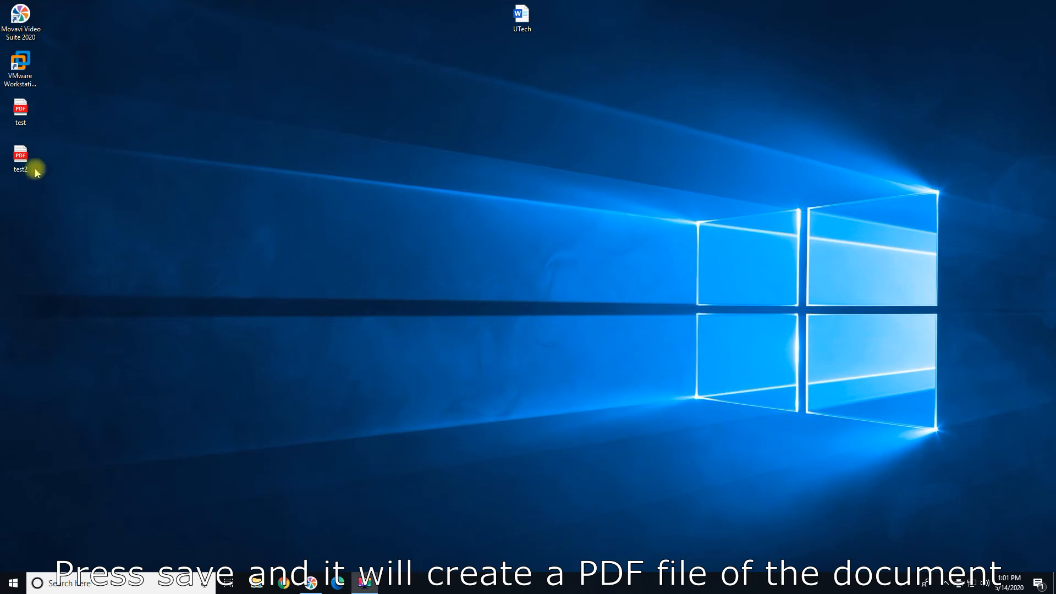
click(21, 159)
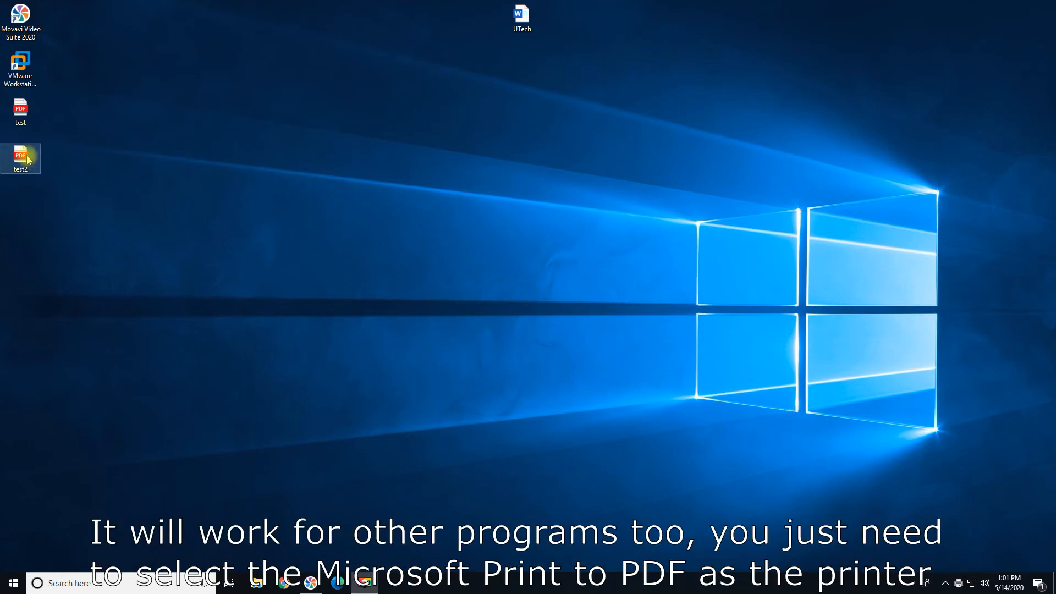
double_click(21, 158)
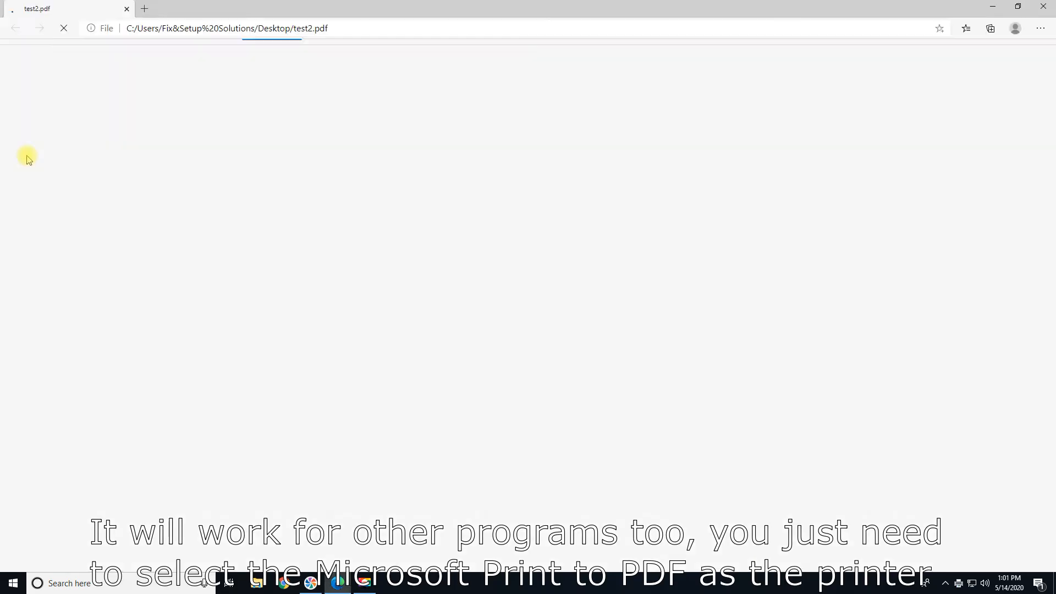